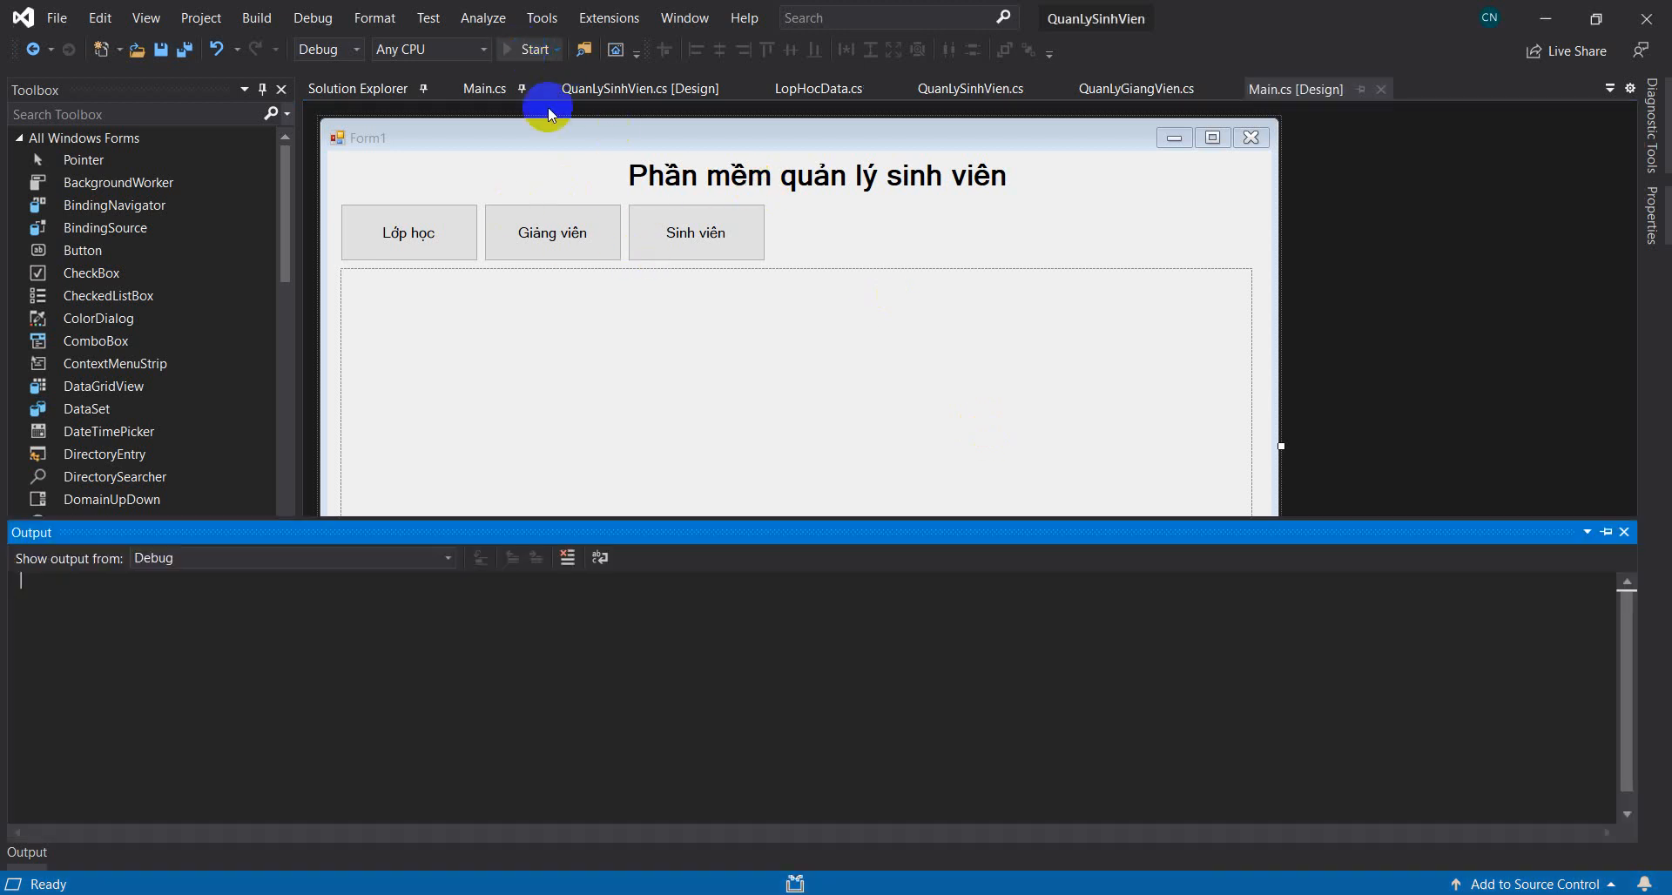
Step: Run the app, load student sv1's record, and save it without changes
left_click(531, 48)
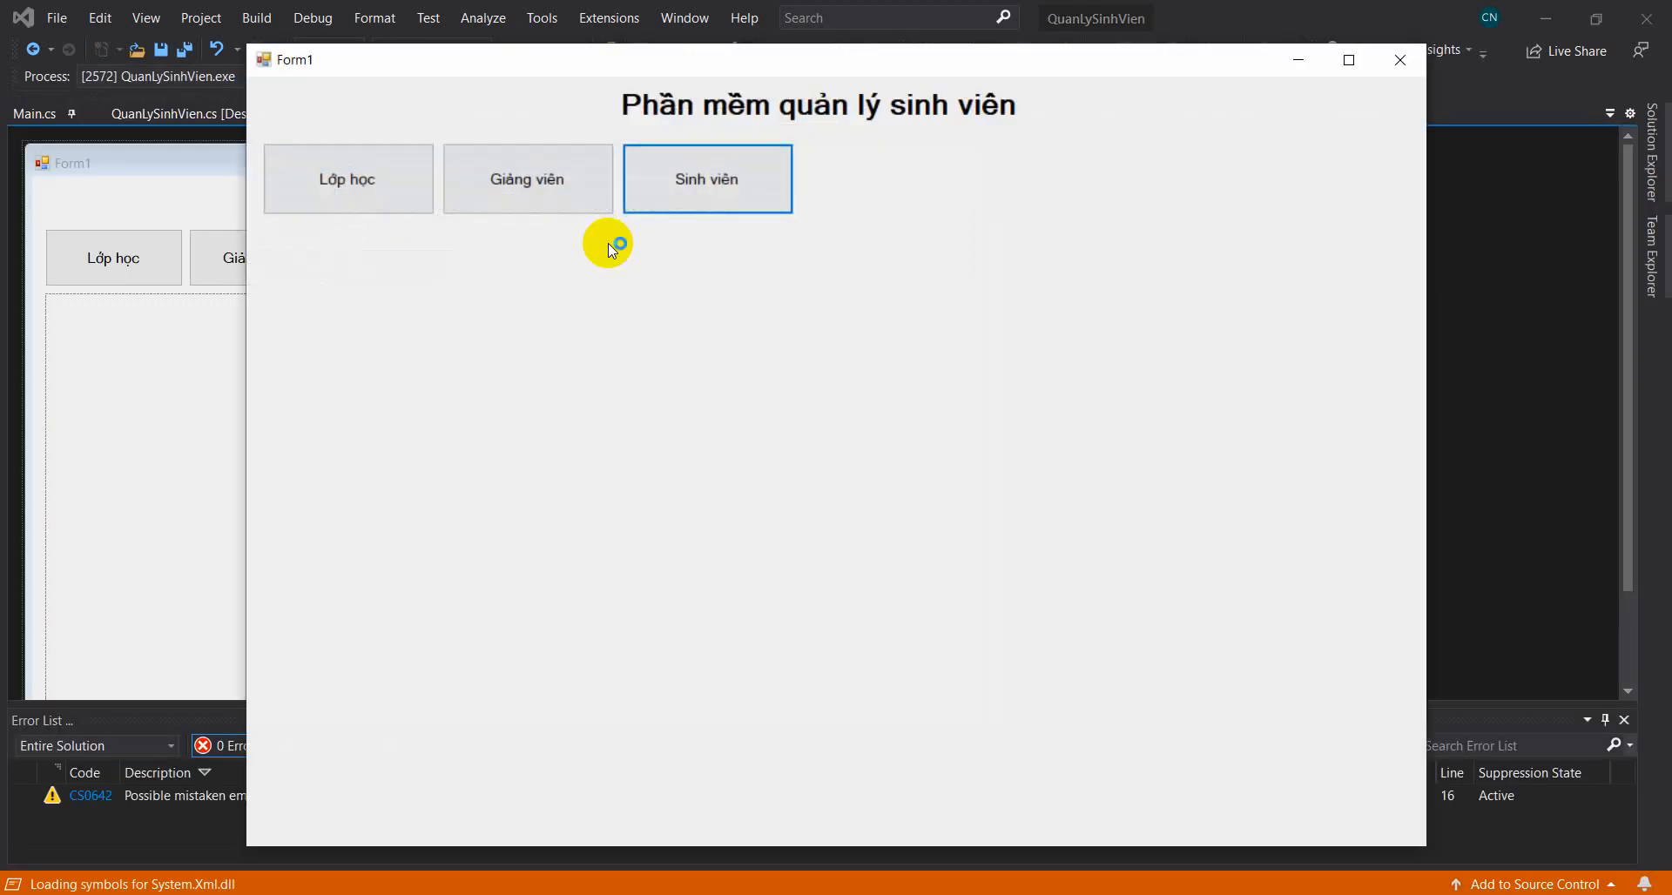
left_click(706, 178)
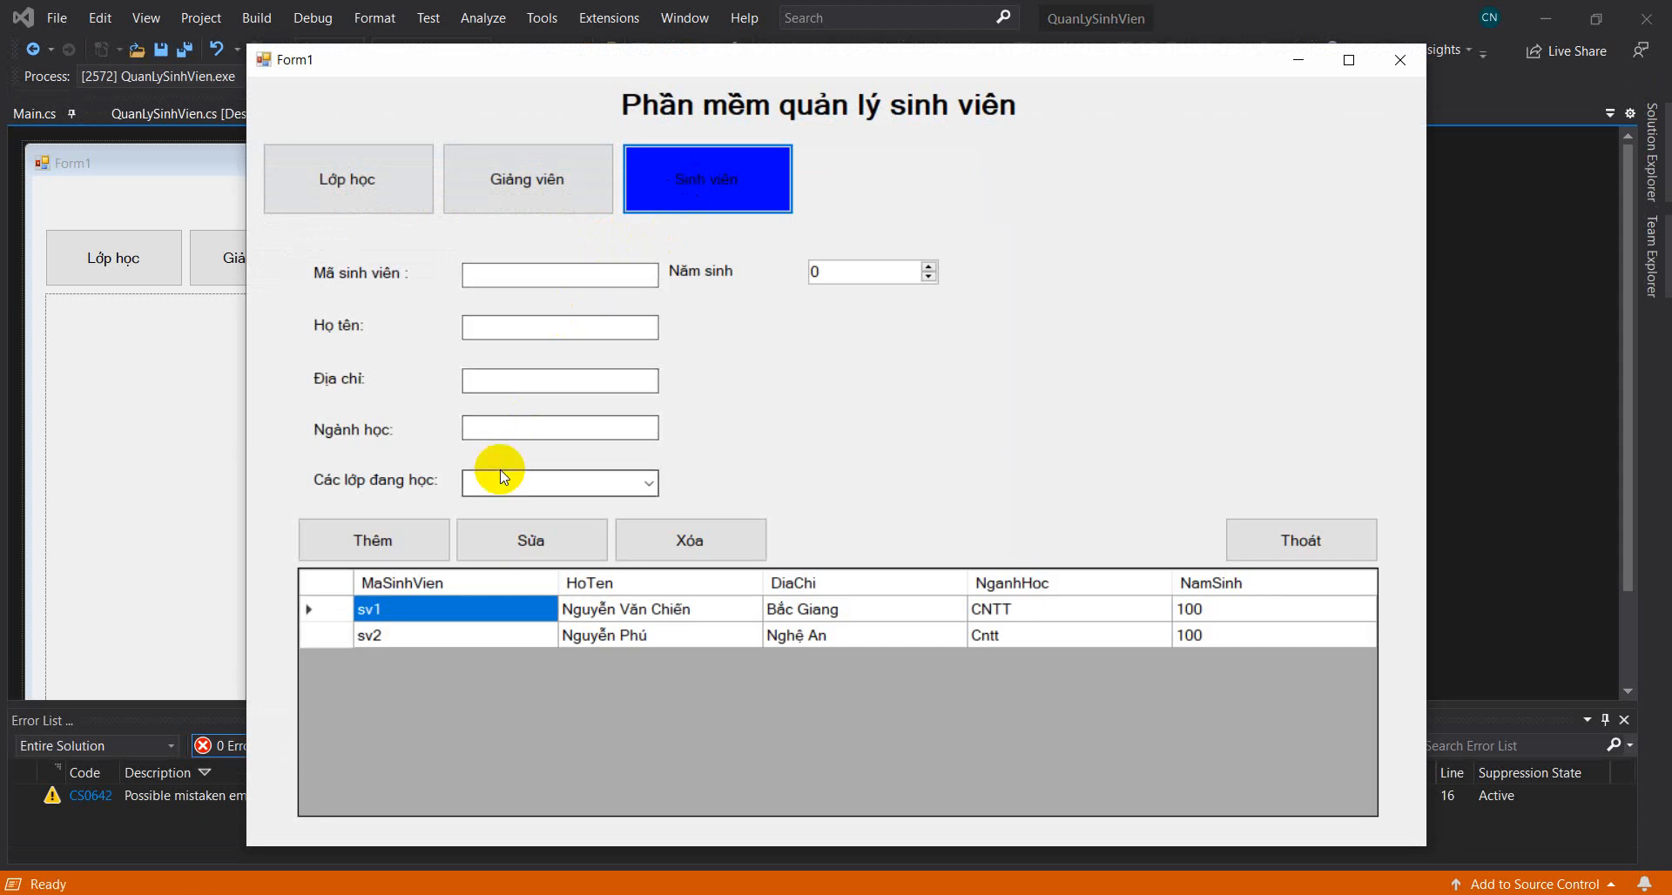
mouse_move(331, 610)
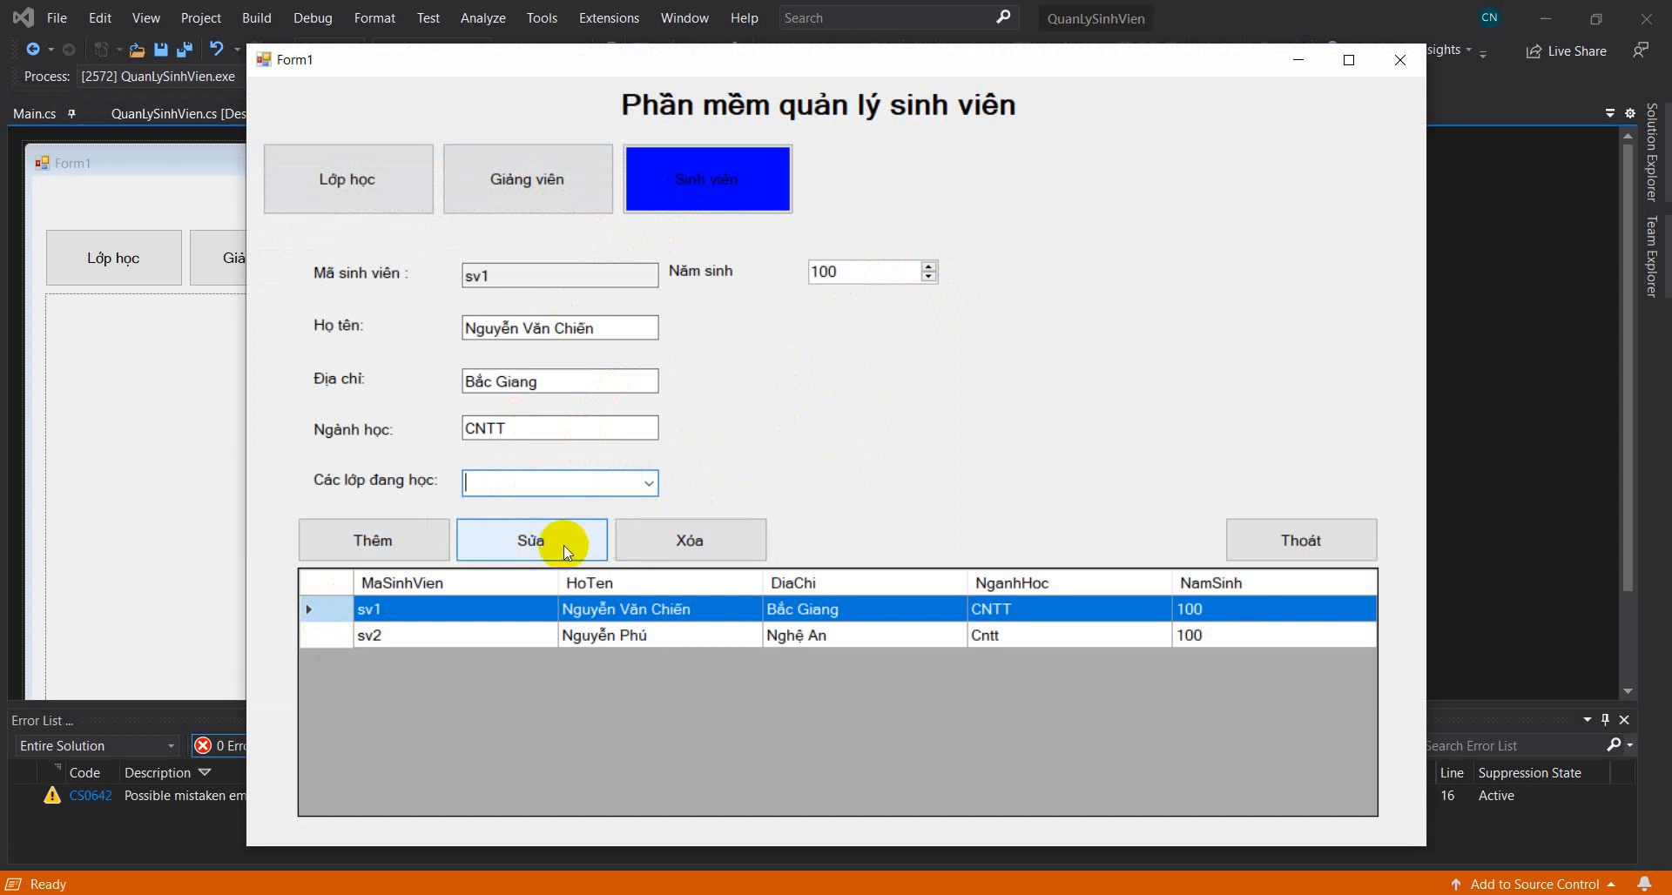
left_click(530, 540)
type("2")
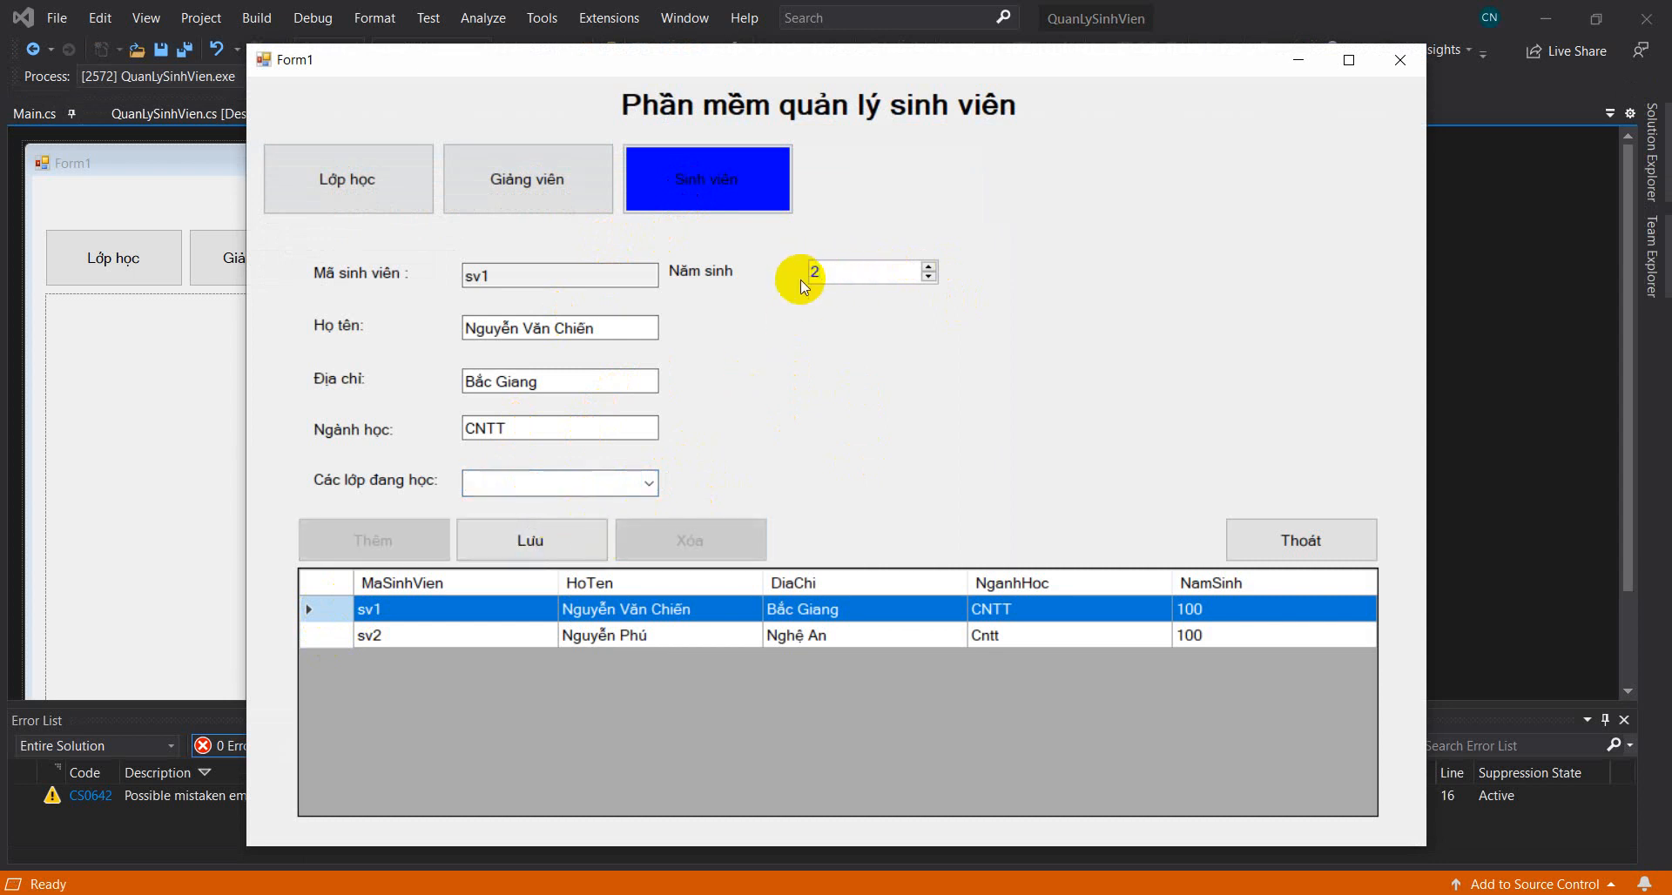
left_click(530, 540)
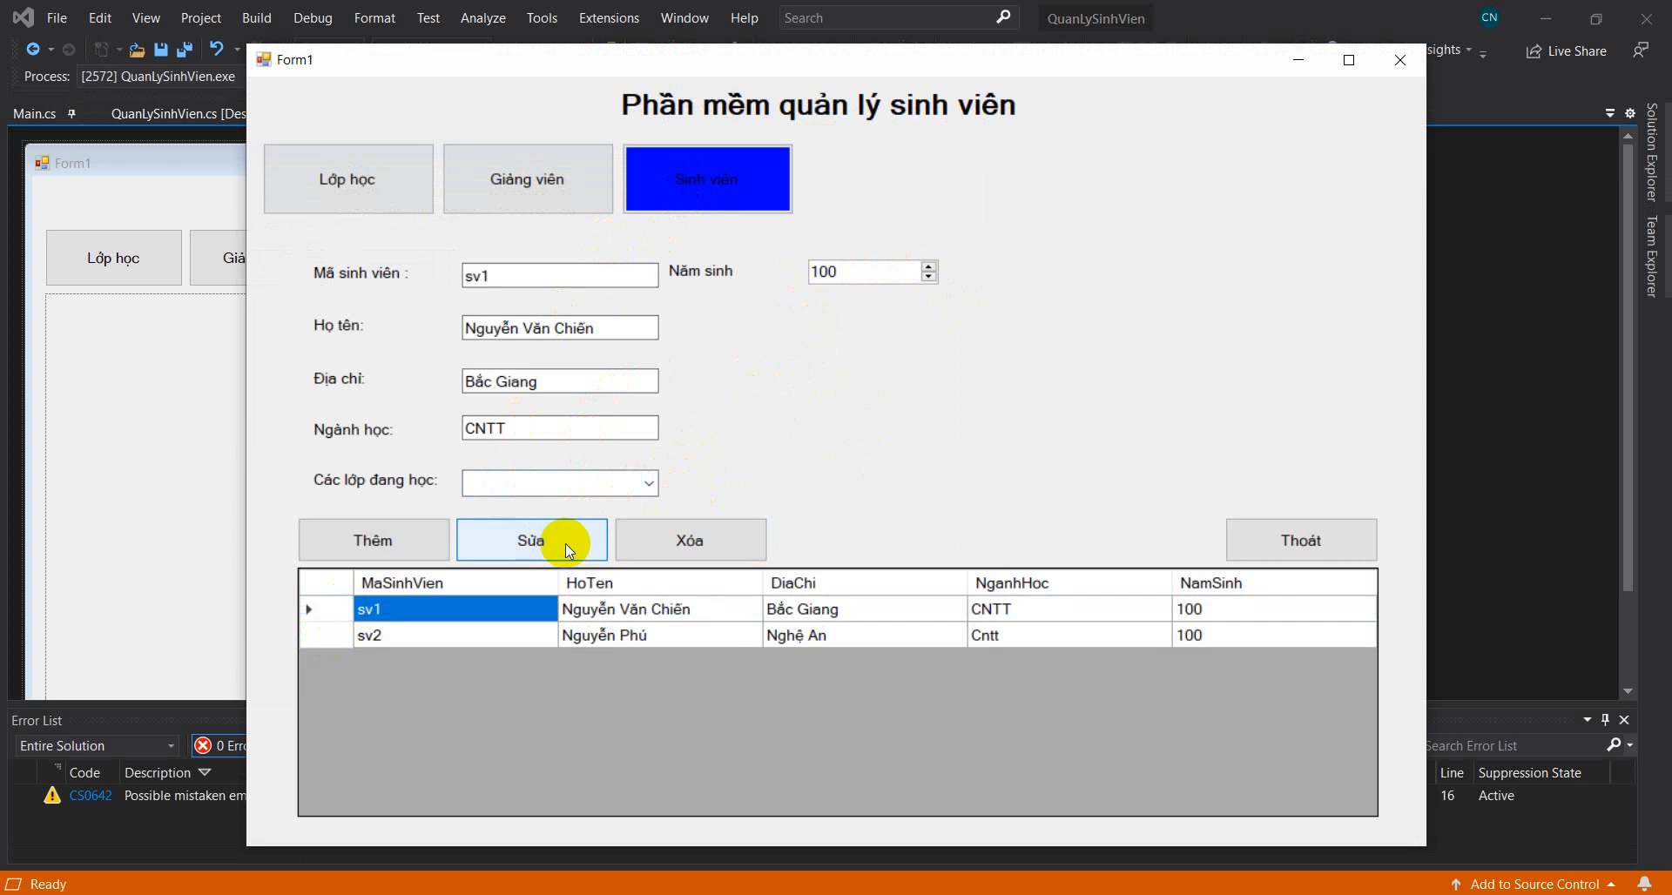
mouse_move(1298, 554)
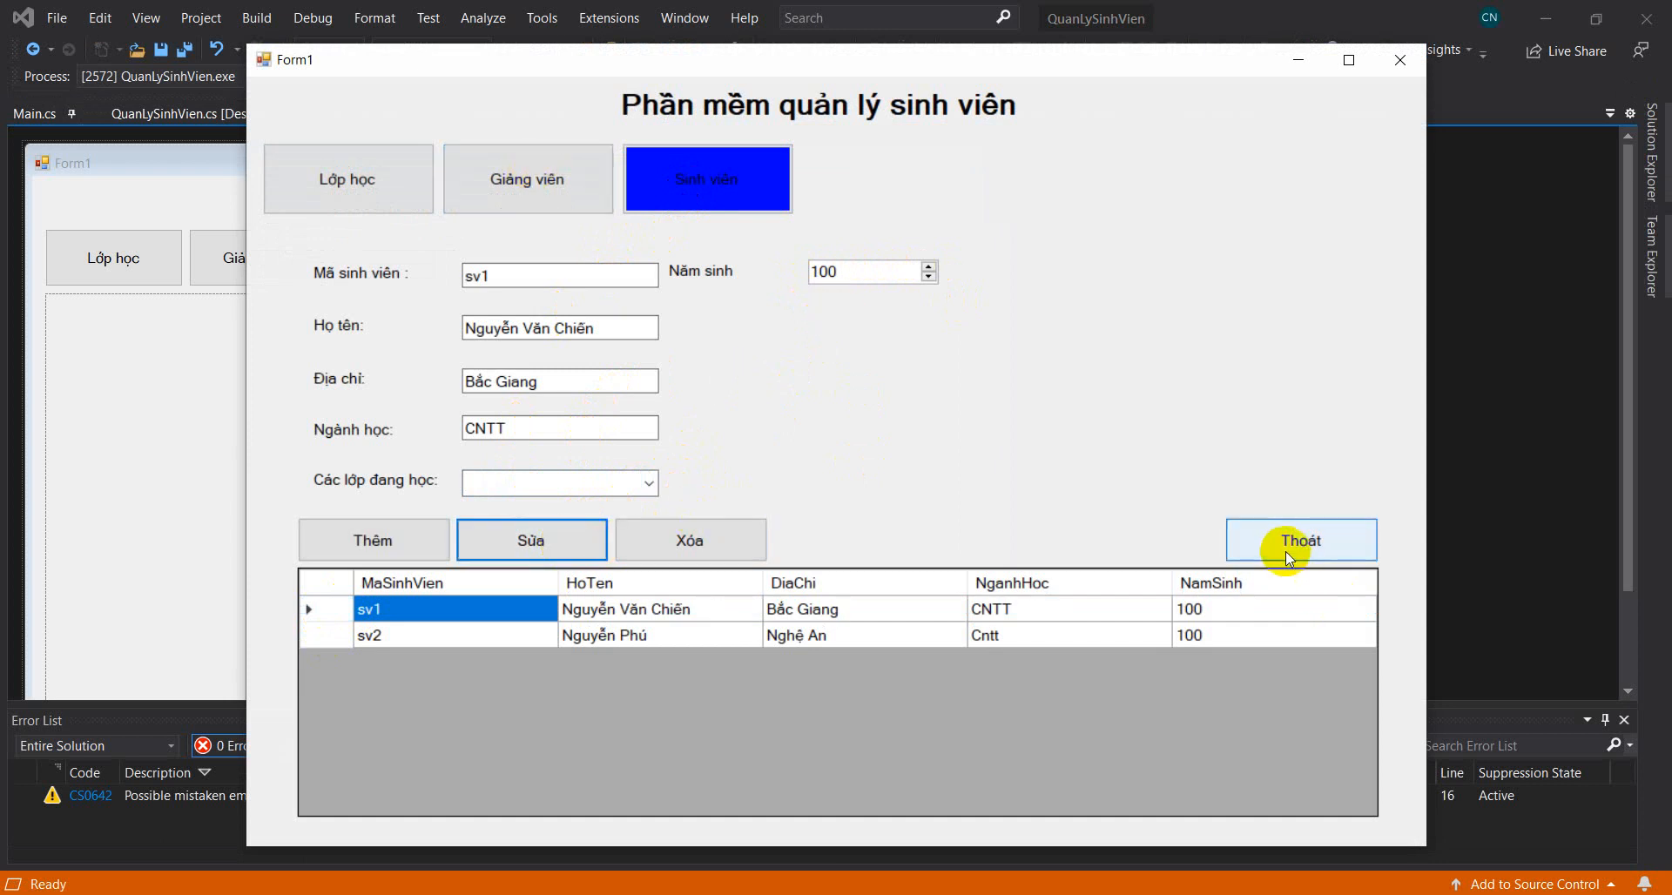
left_click(526, 178)
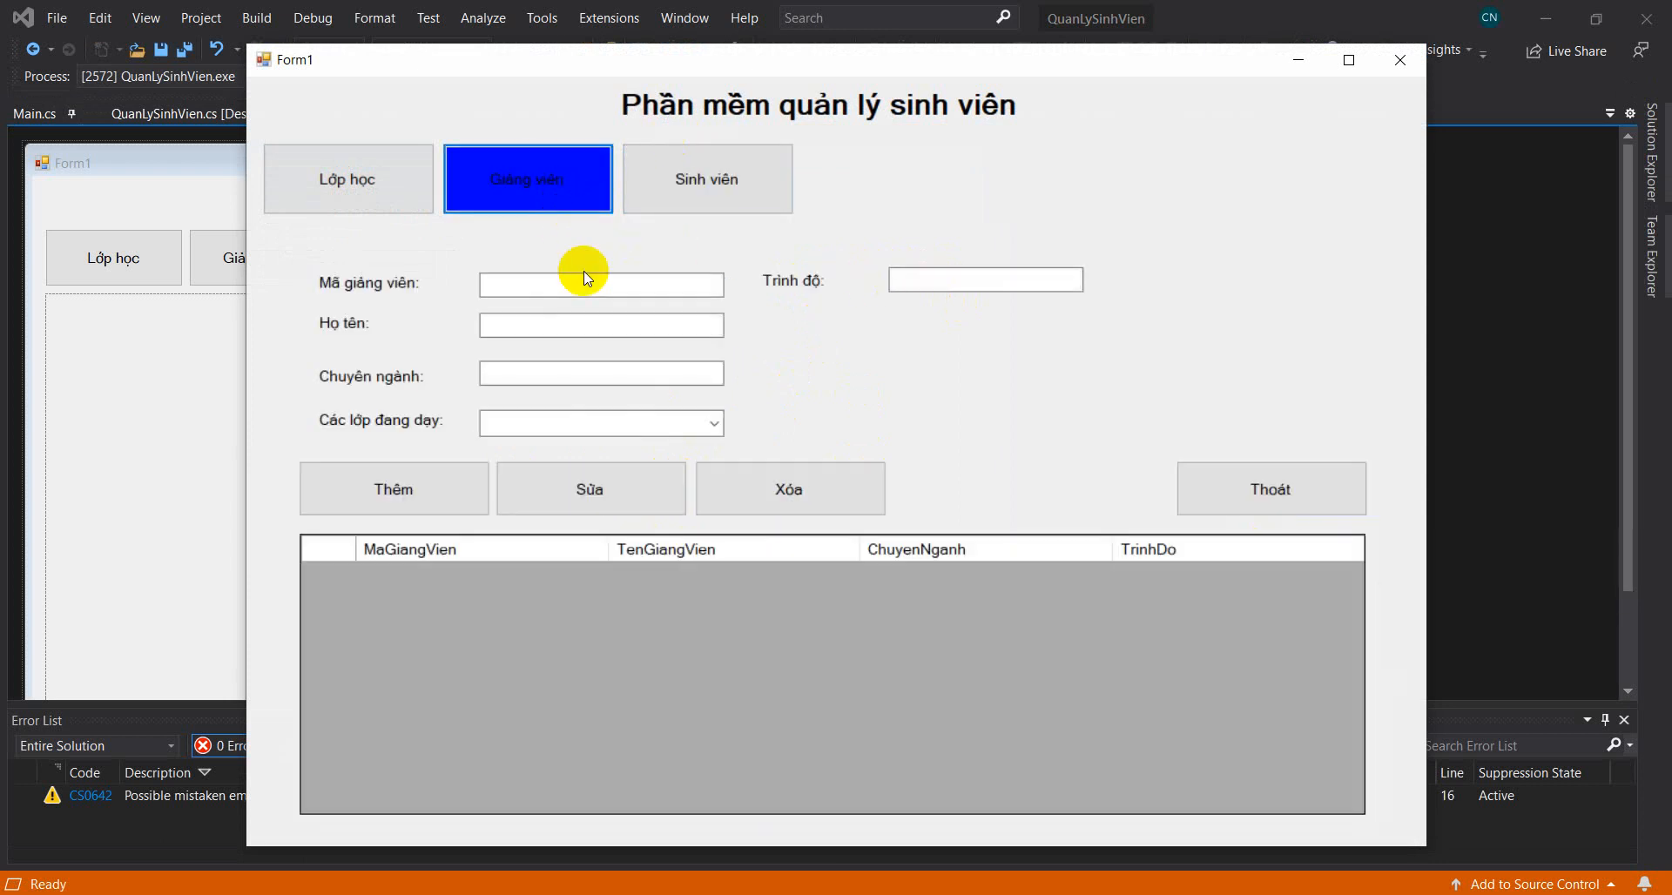
left_click(600, 284)
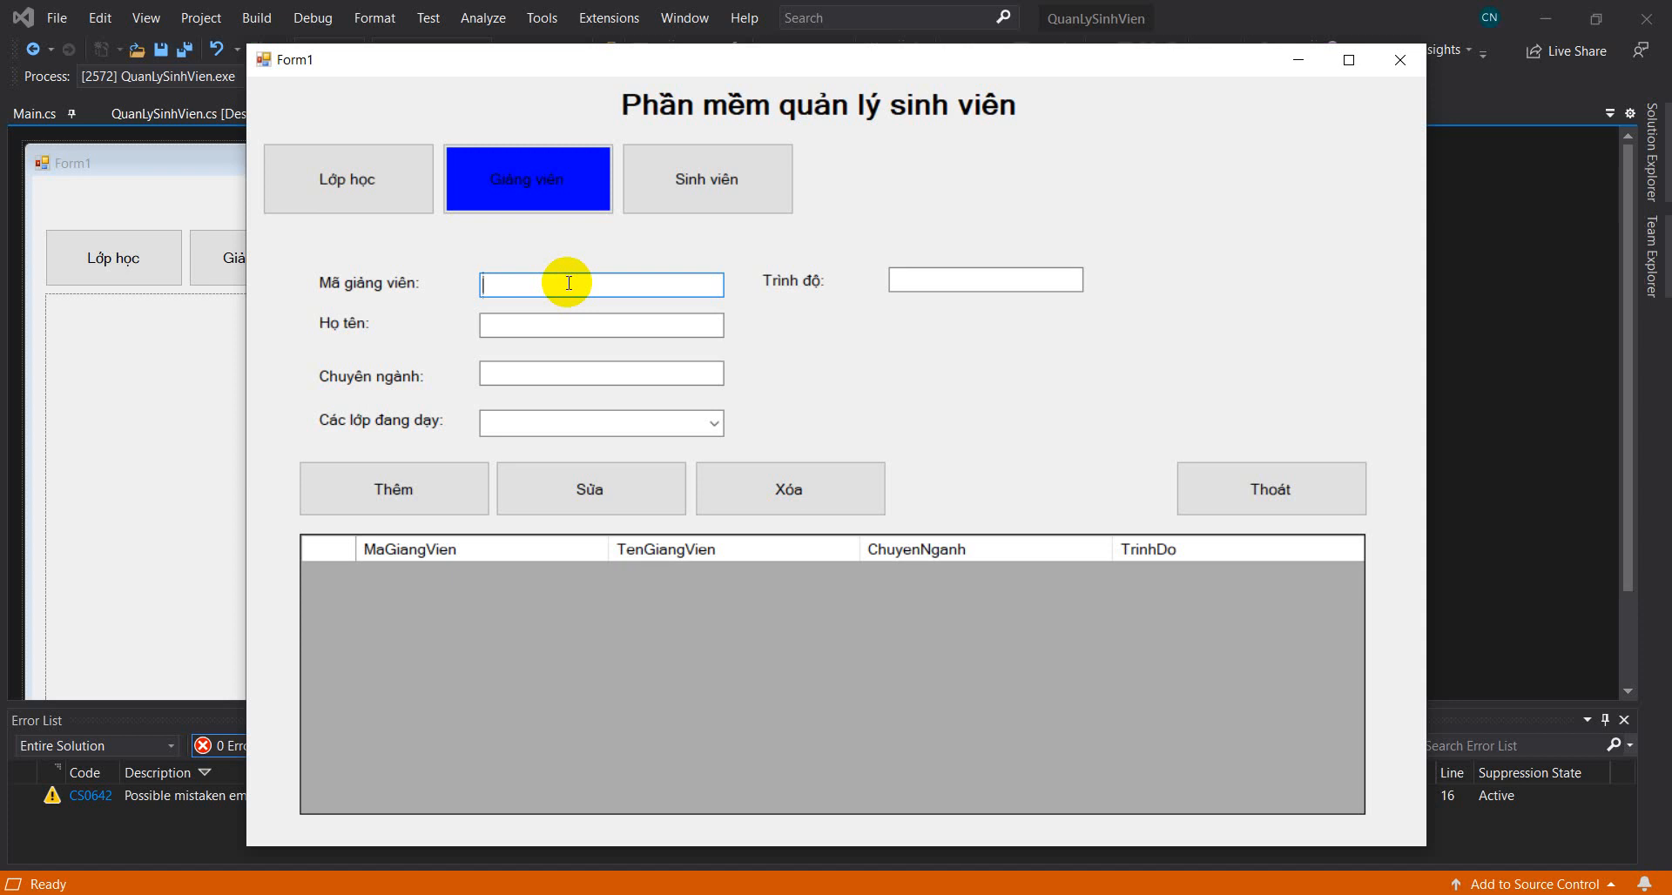
type("gv1")
left_click(986, 280)
type("Thạc Sĩnh")
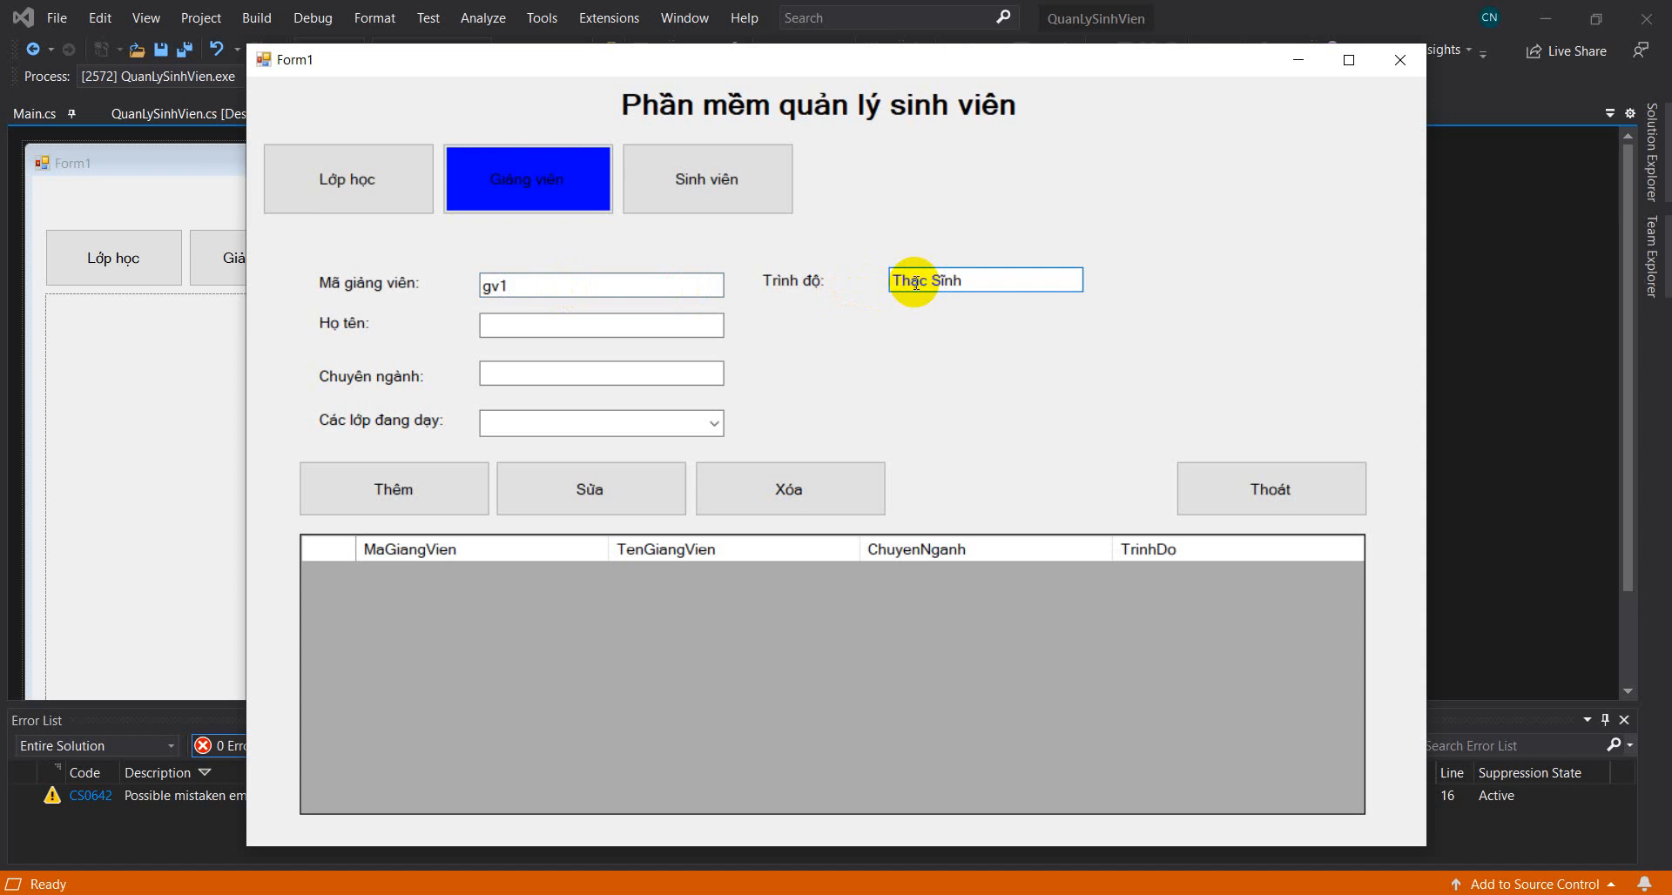
type("Nguyễn Vũ")
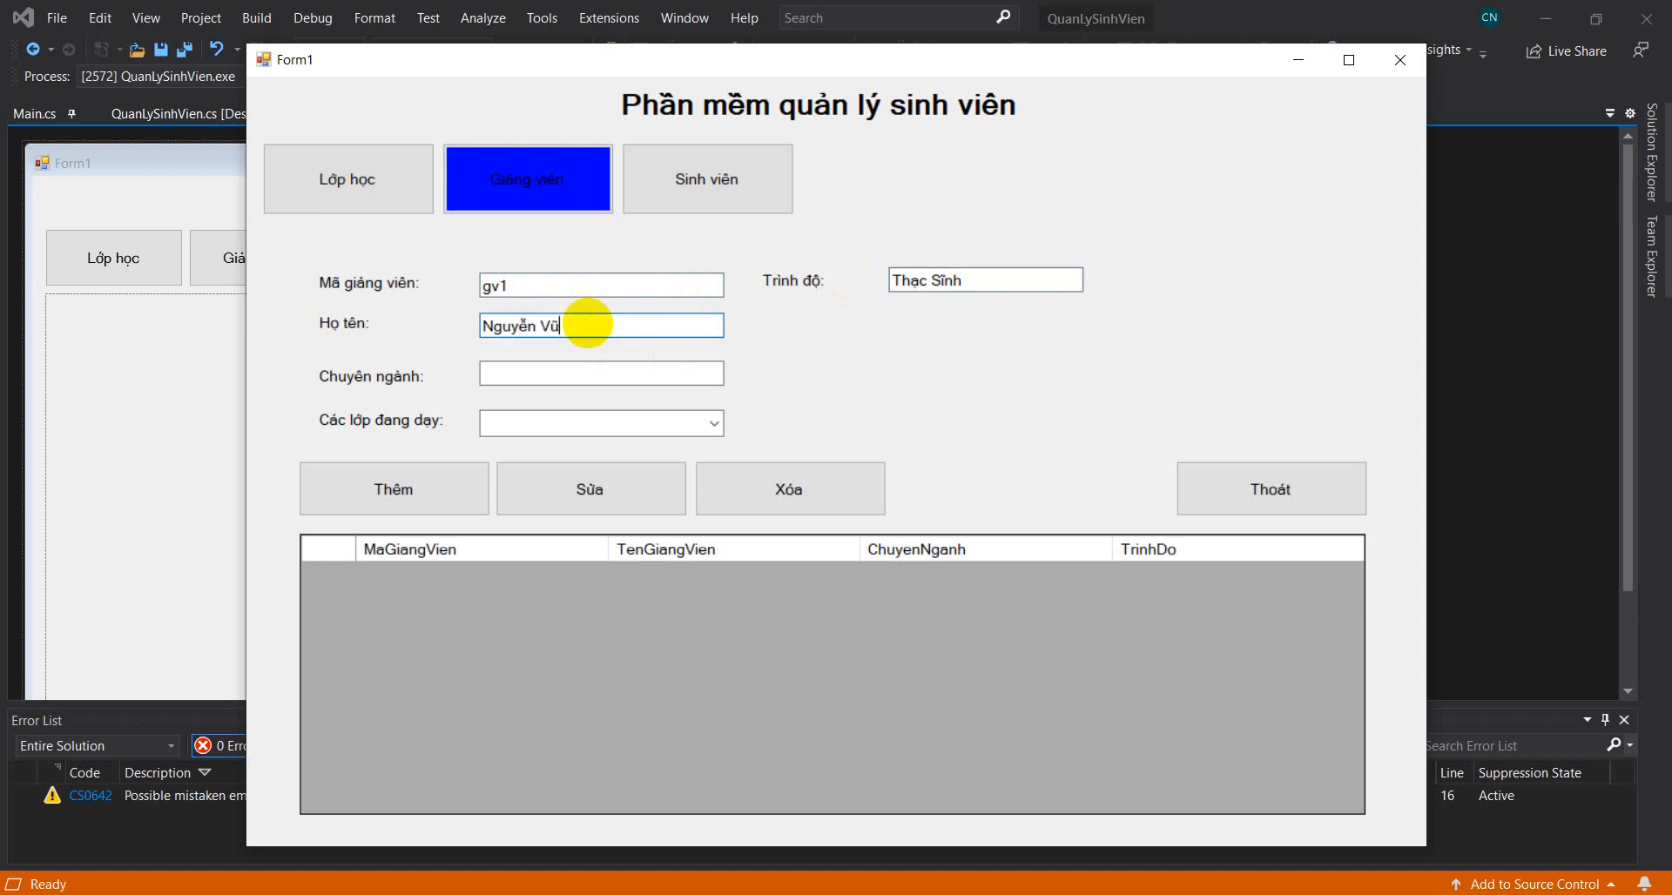
type("Long")
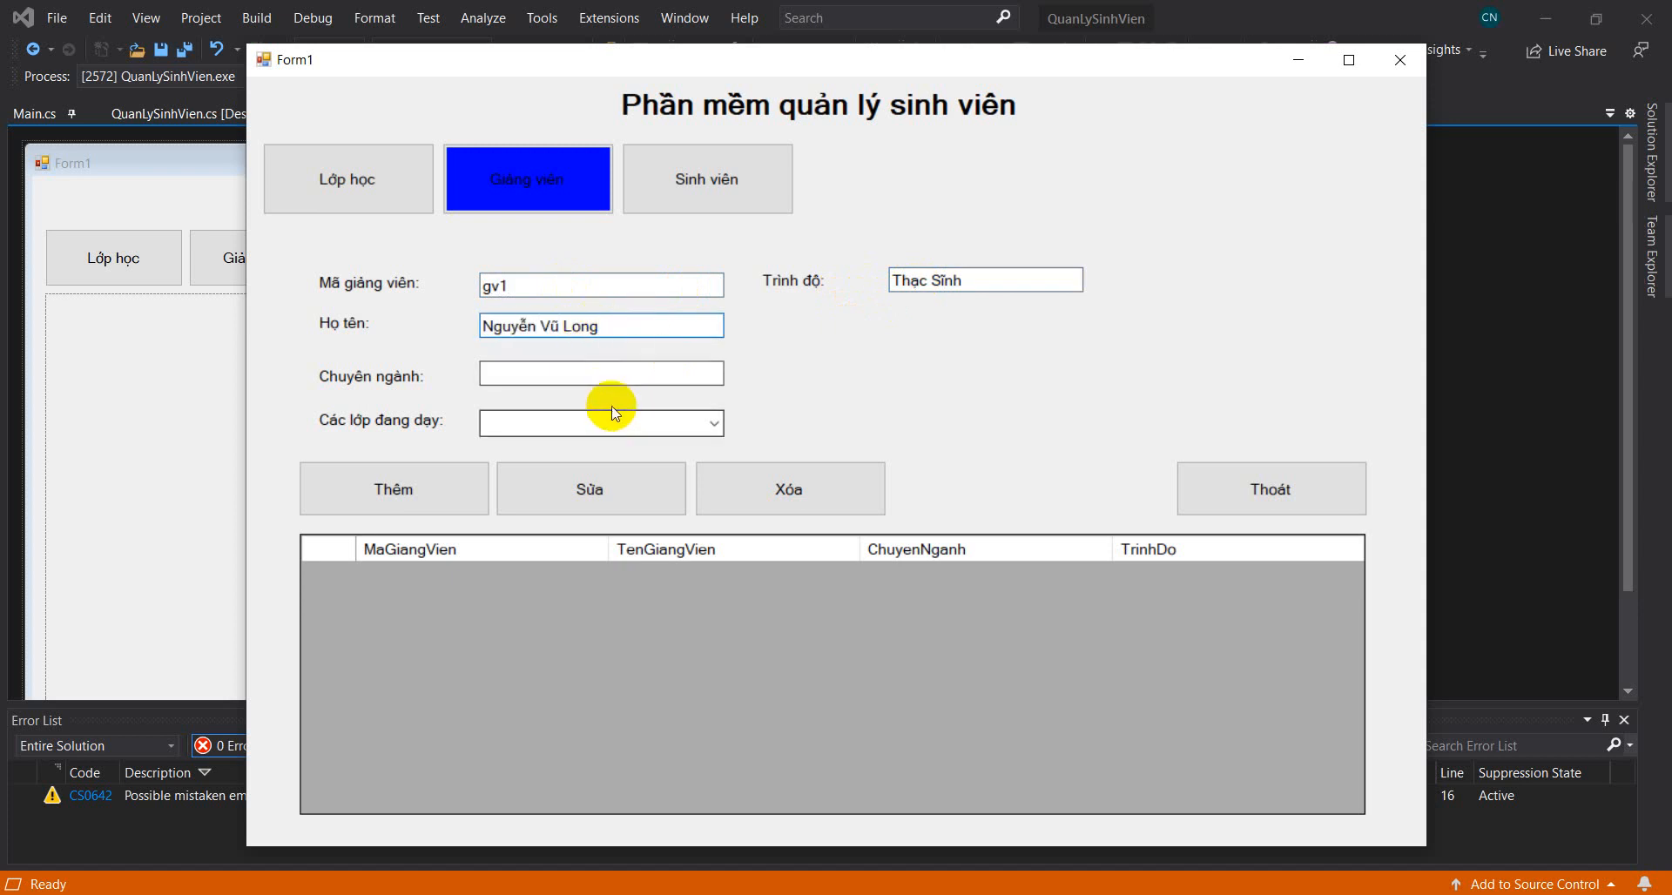
type("CNTT")
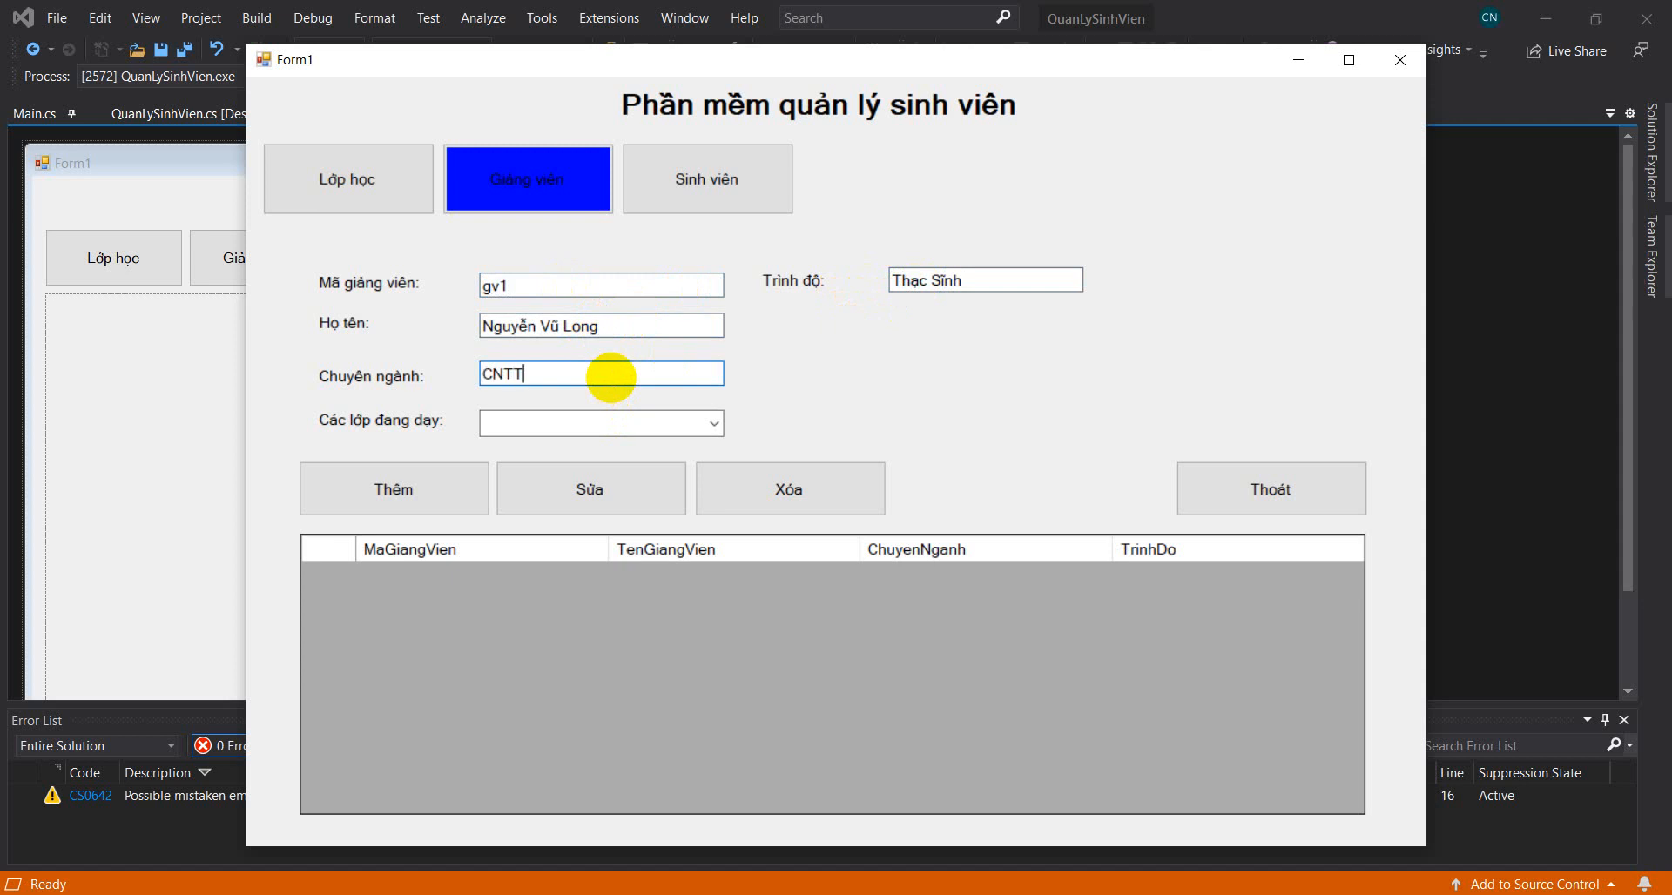
left_click(393, 488)
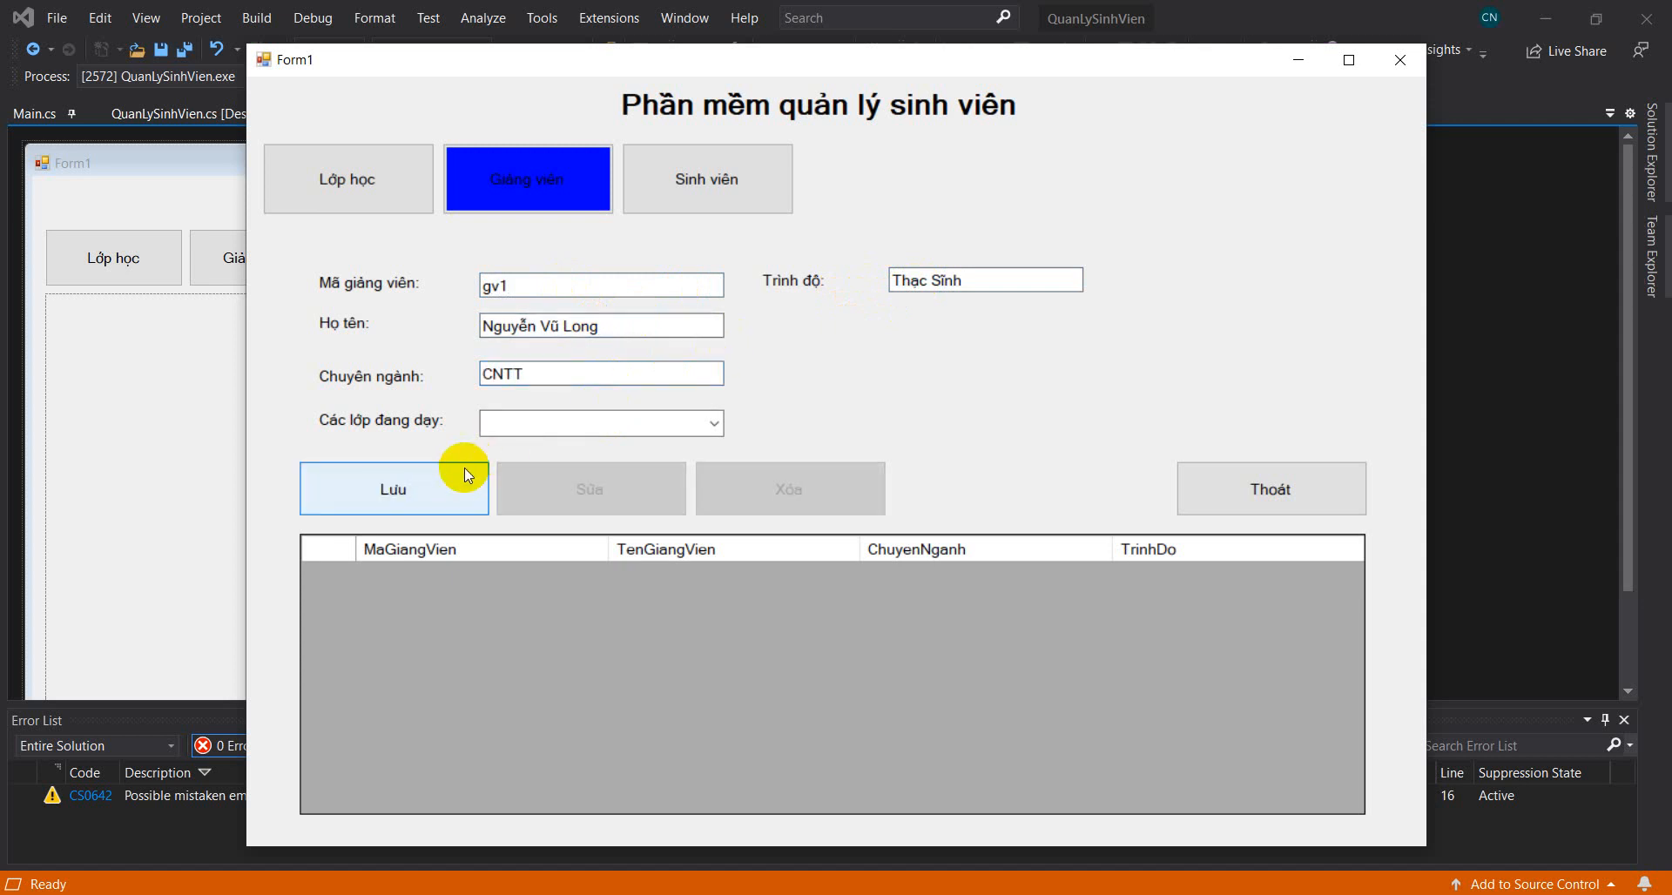
left_click(347, 177)
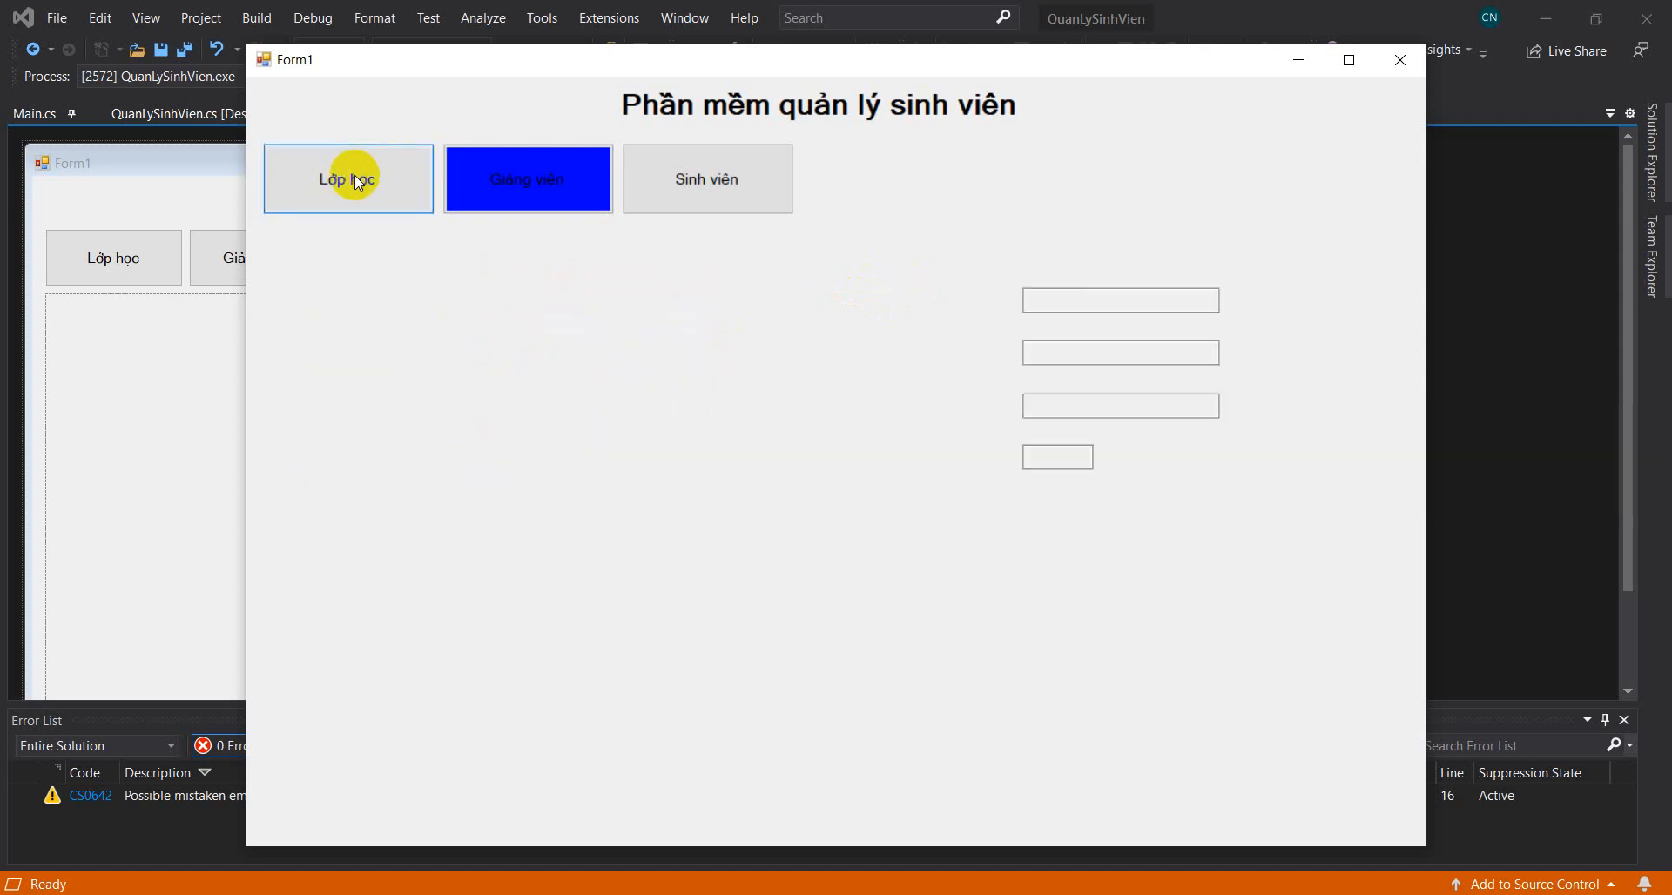
Step: In the class section, enter class code 123, major CNTT and subject Lập trình cơ sở
left_click(346, 177)
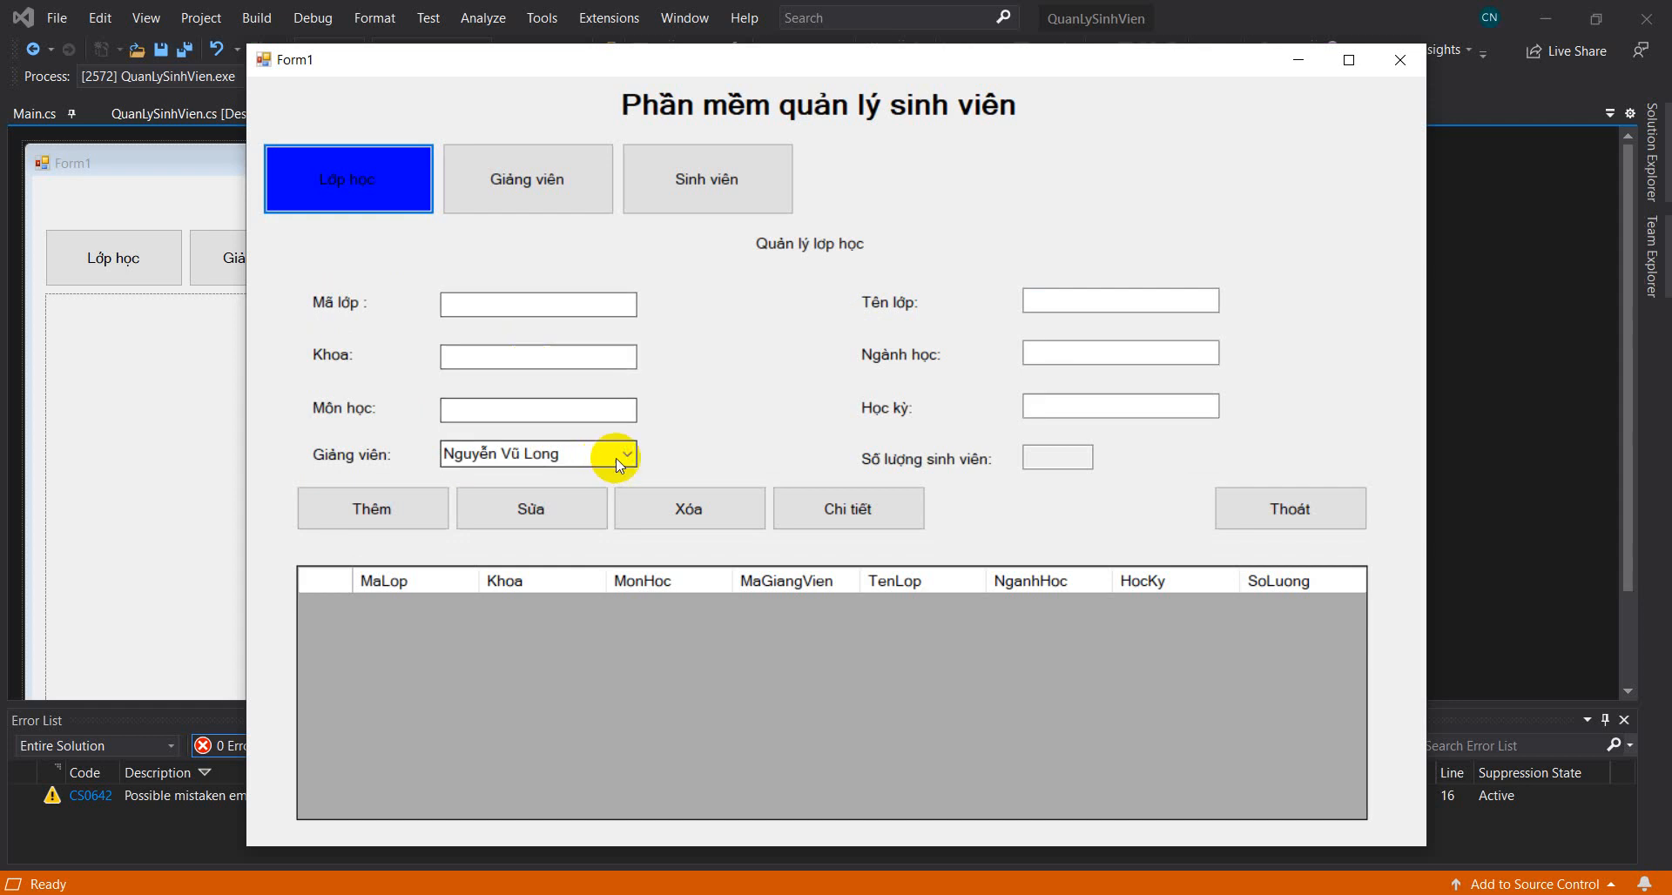
left_click(625, 454)
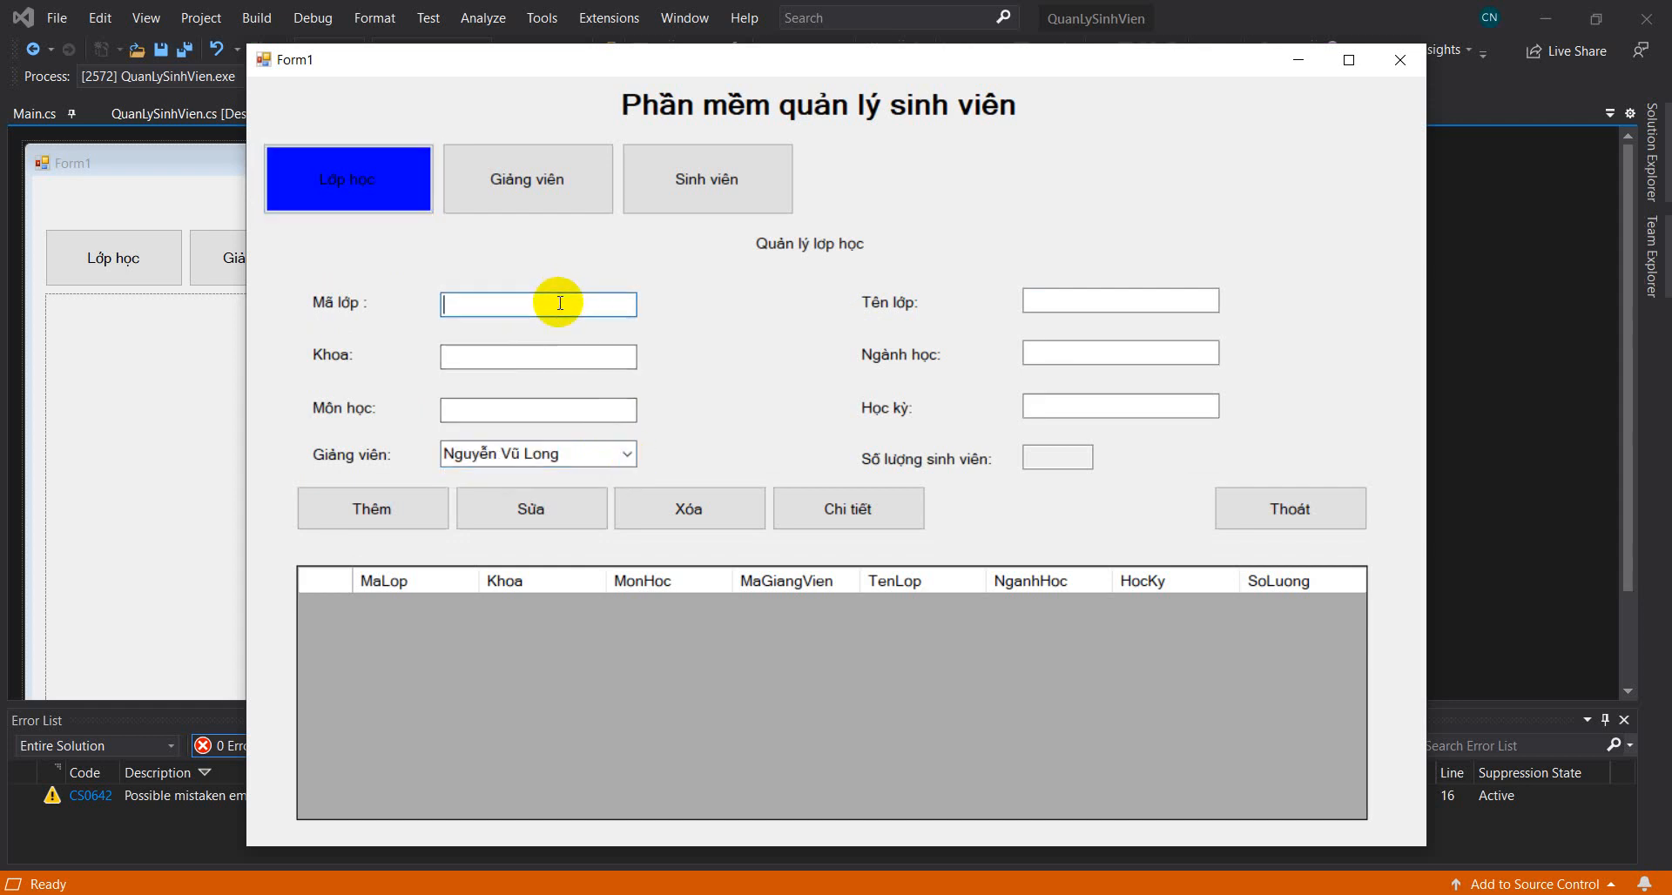
type("123")
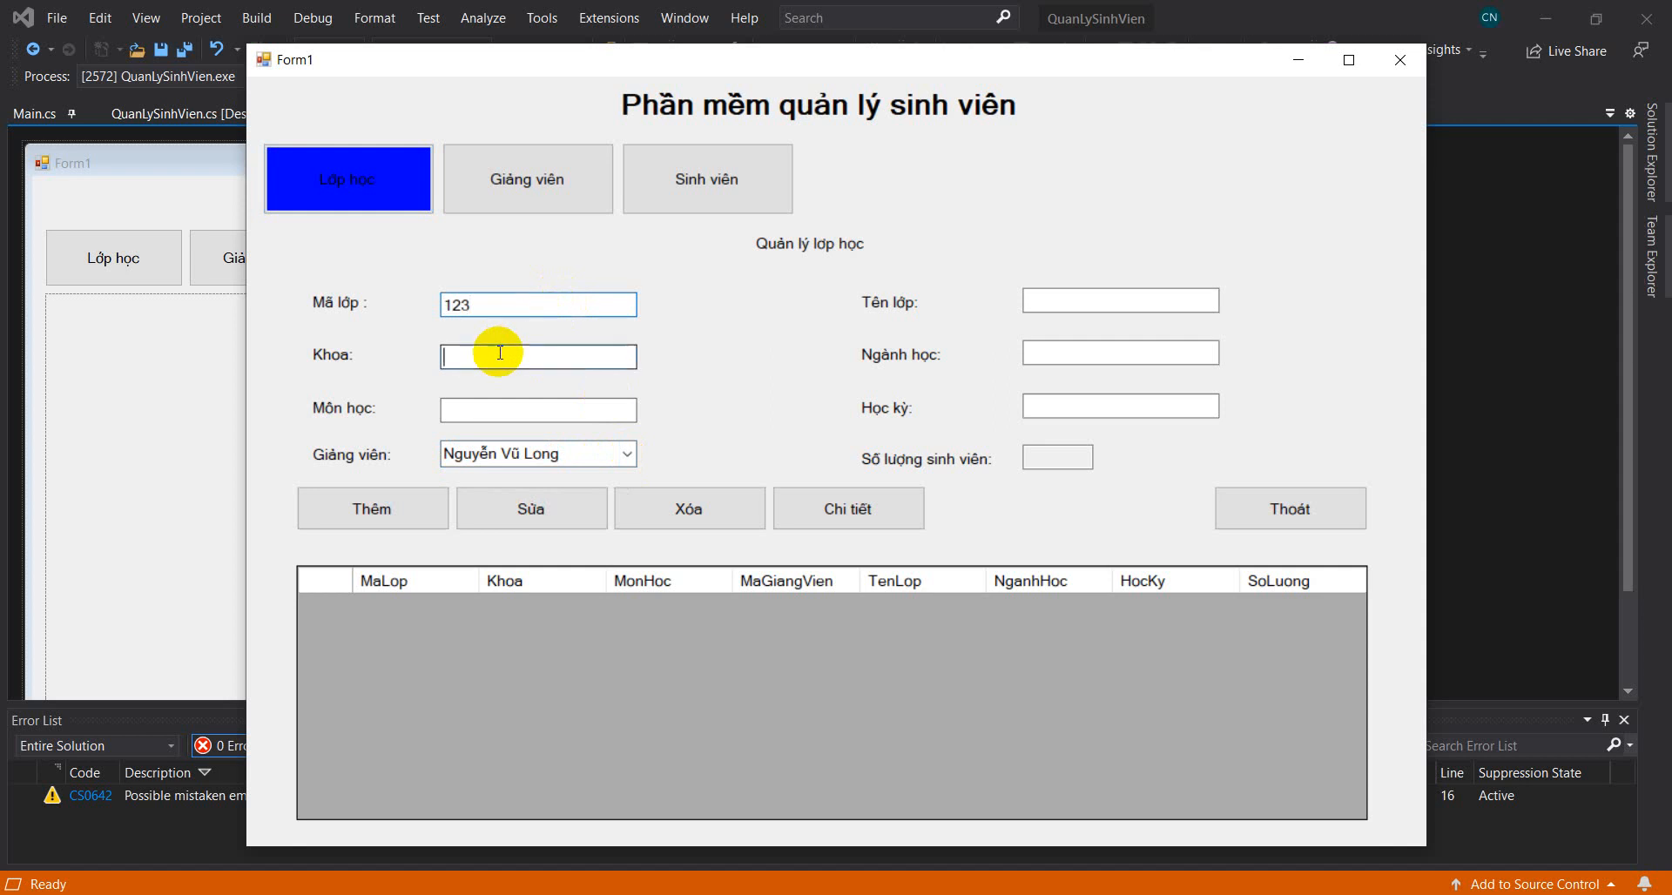
type("CNTT")
left_click(538, 409)
type("L")
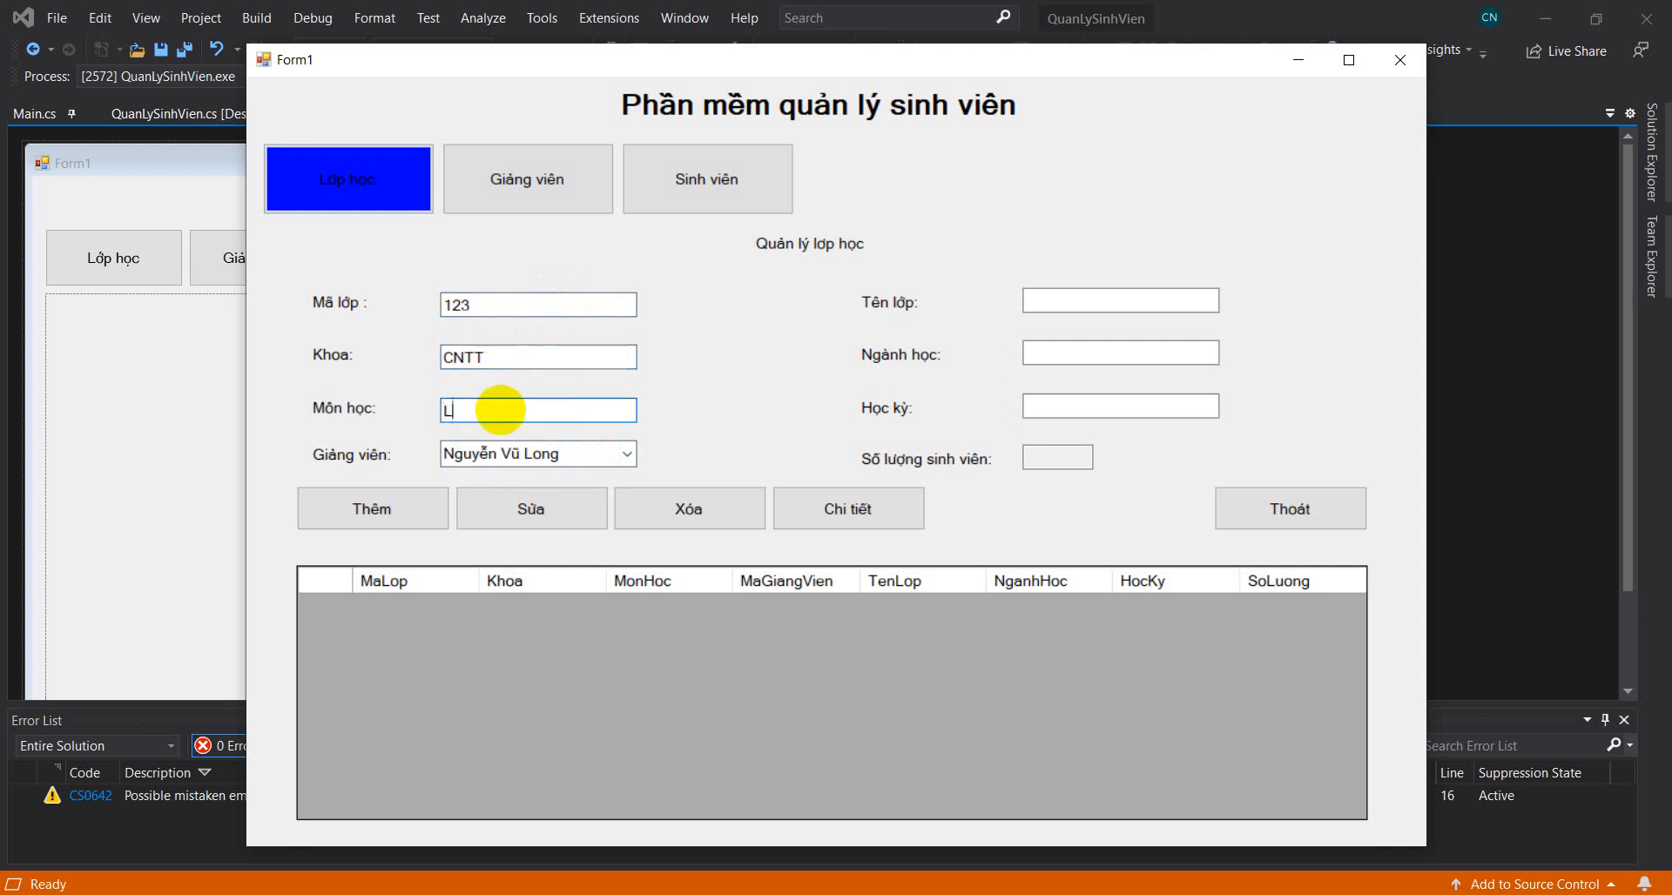
type("ập trình cơ")
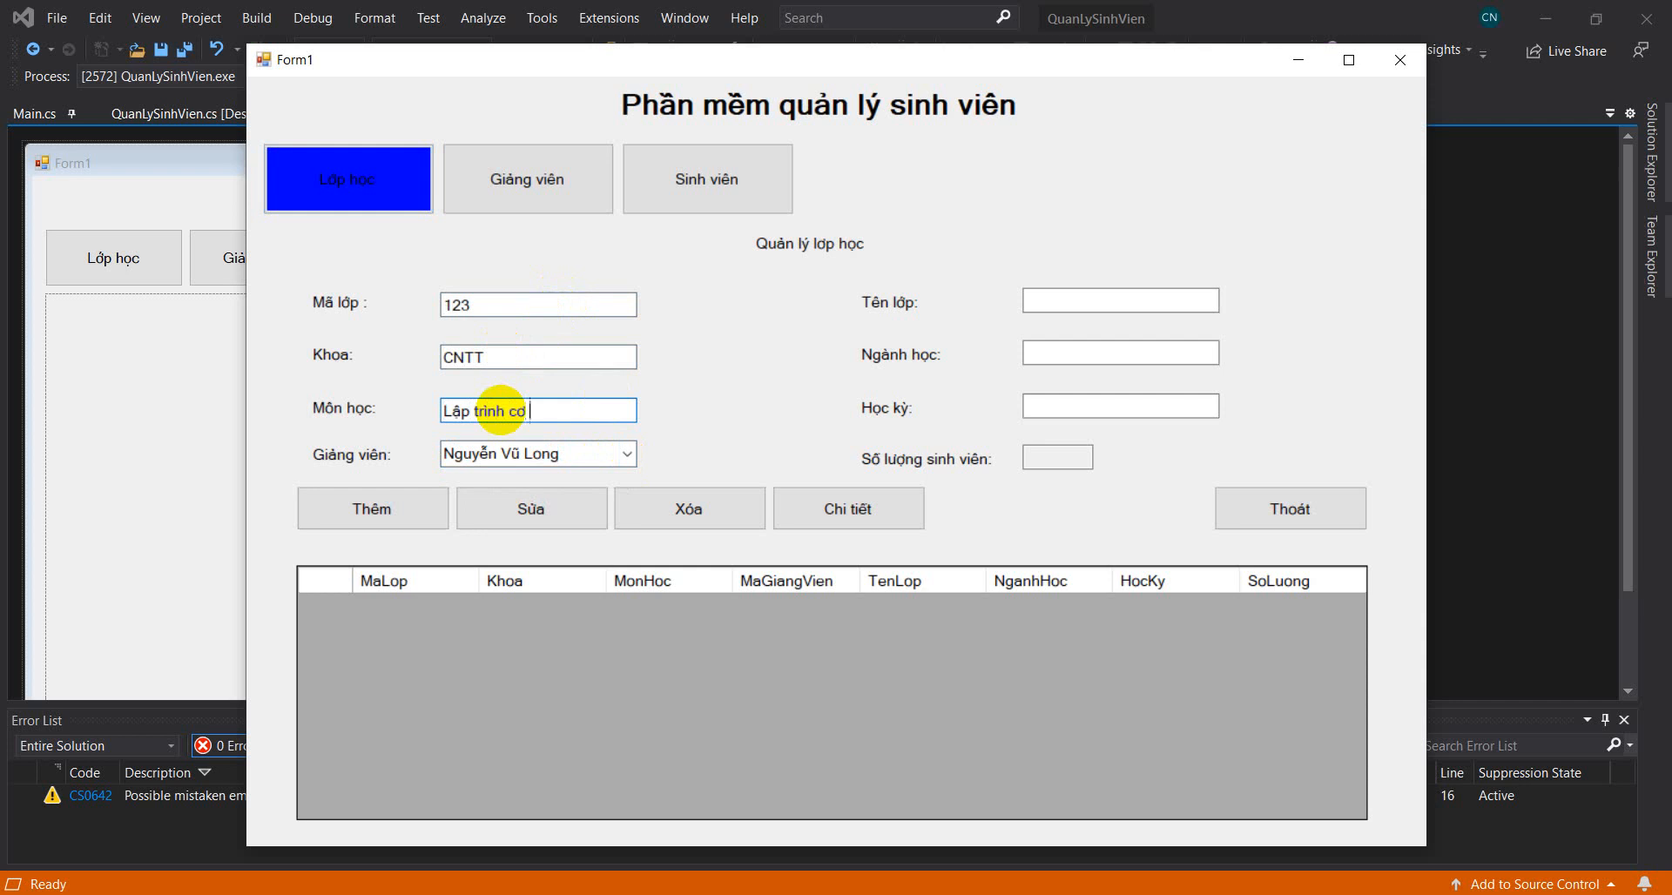
Step: Enter class name ltcs1 and semester 1 năm 2021, then add the class
left_click(1120, 301)
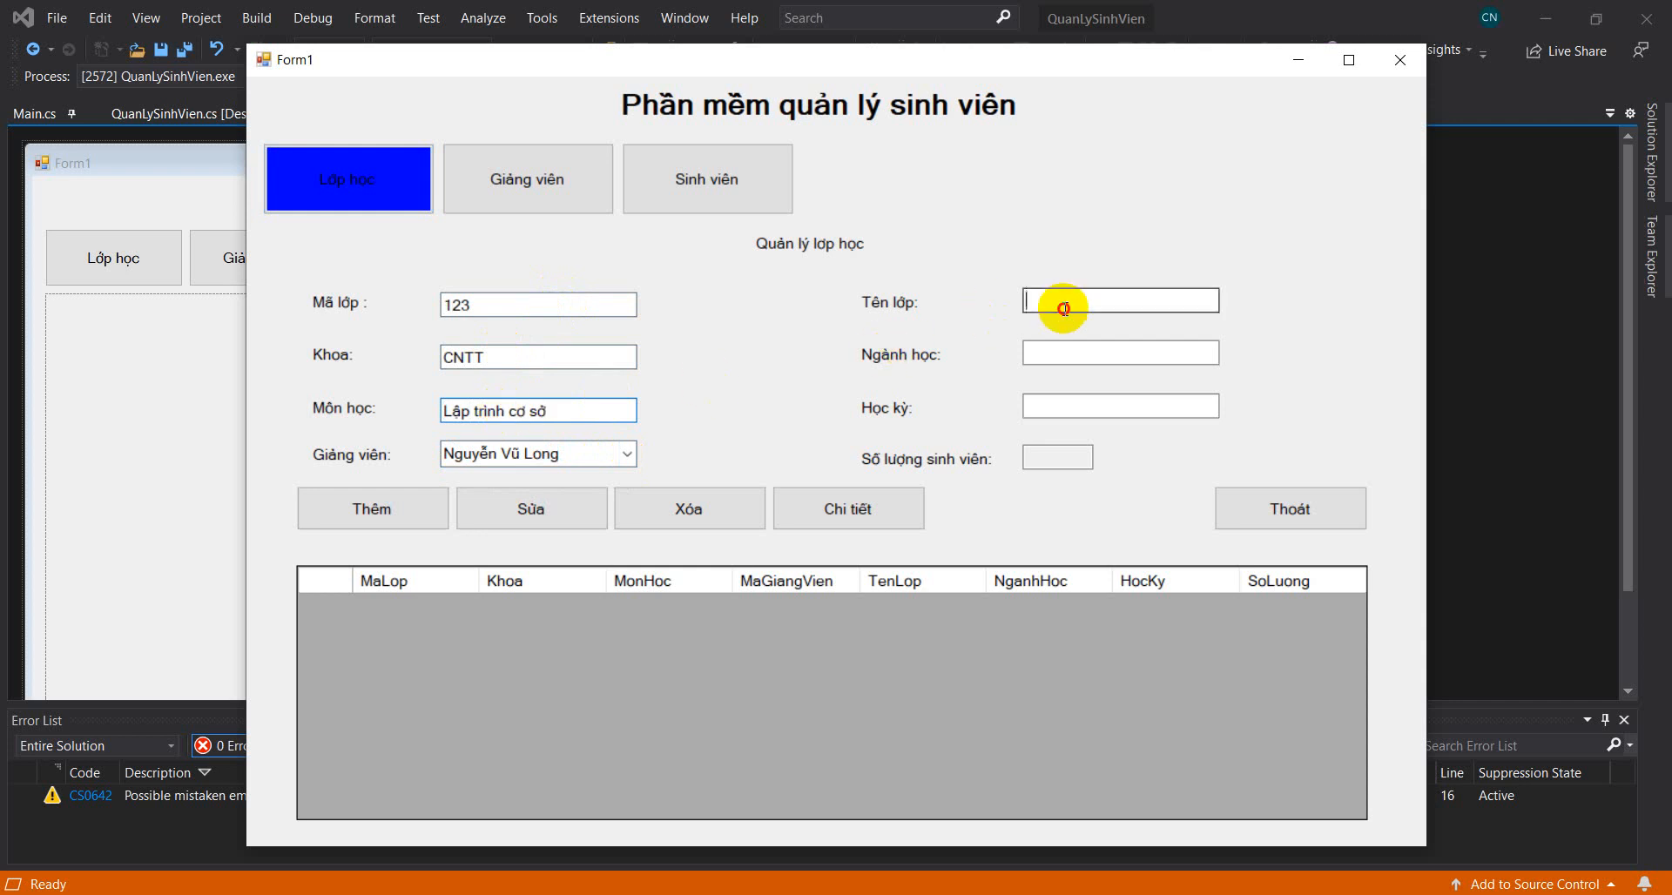
type("ltcs1")
left_click(1121, 353)
type("CNT")
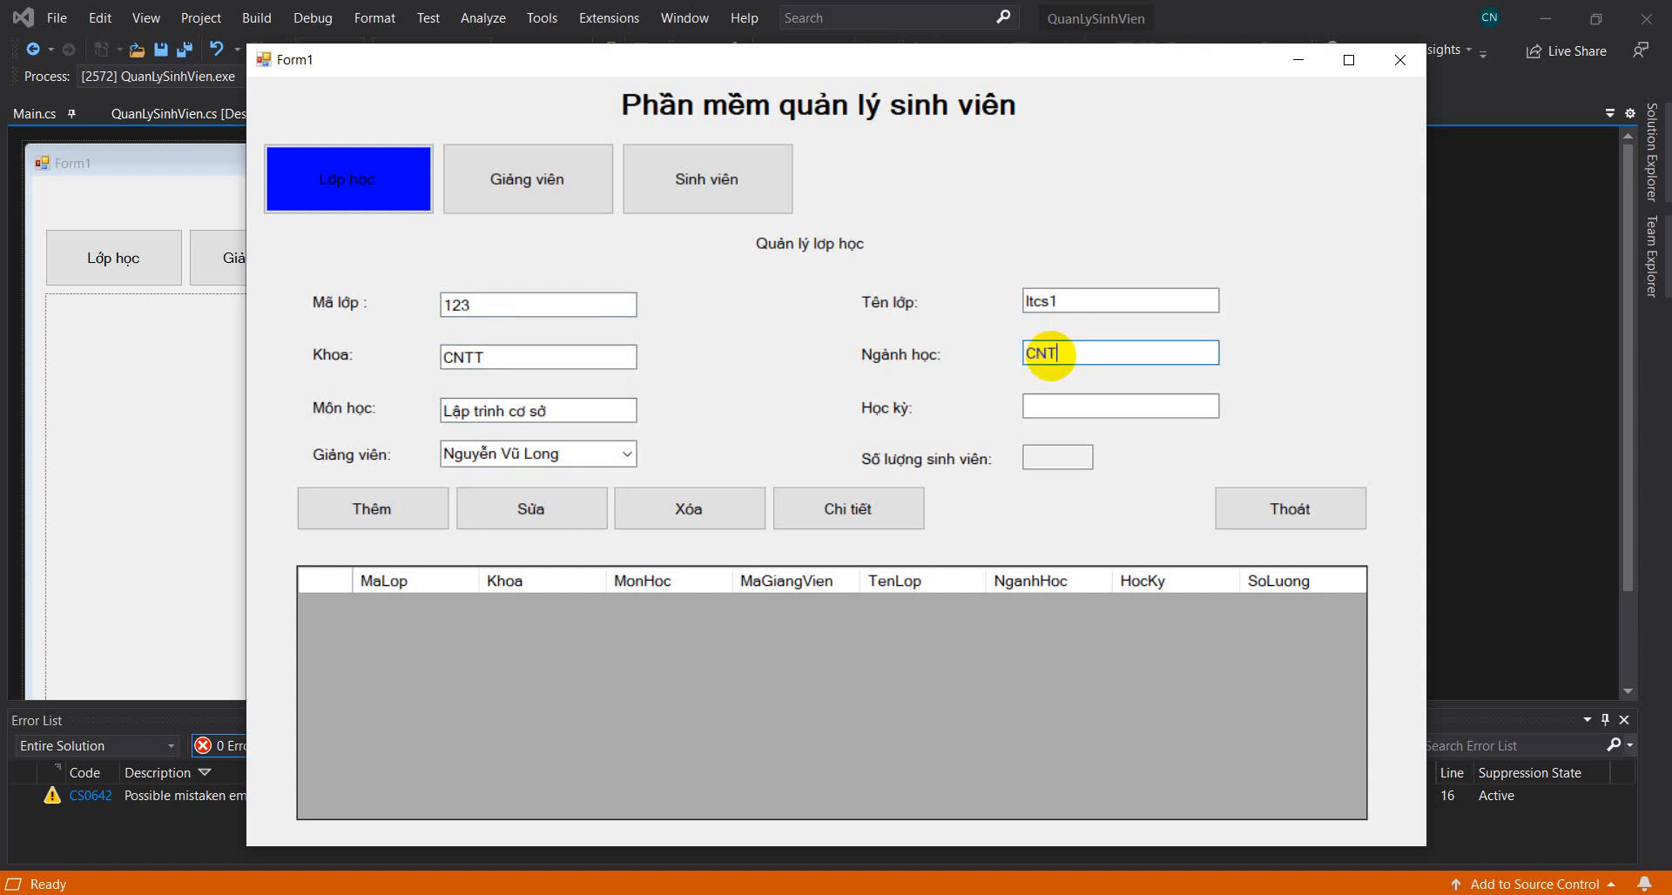
left_click(1118, 406)
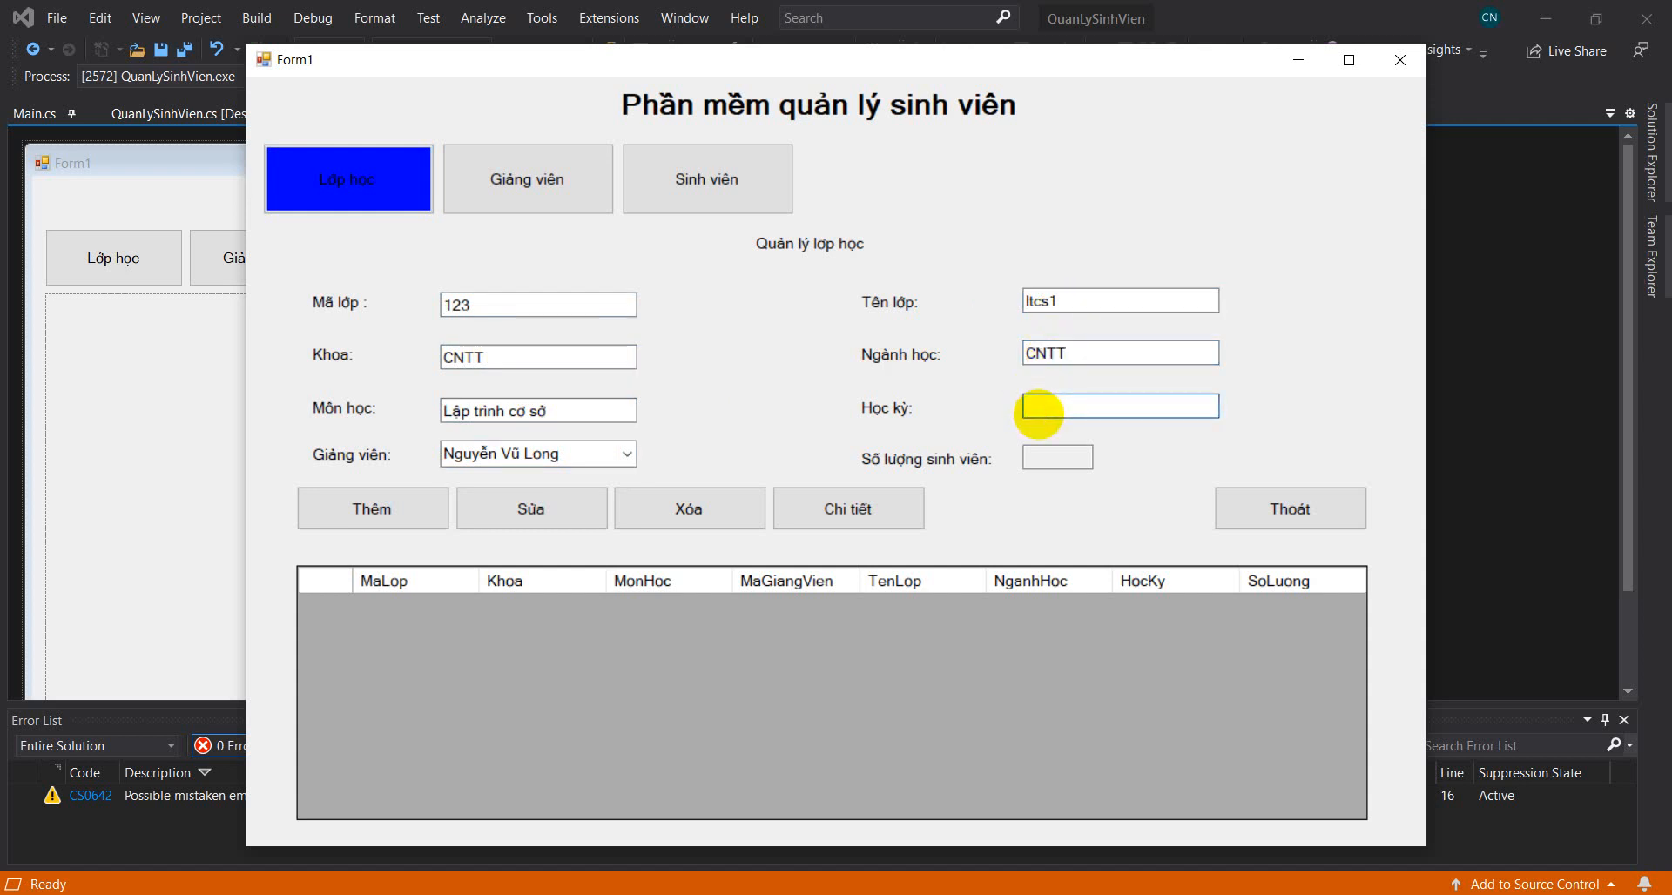
type("1 năm 3")
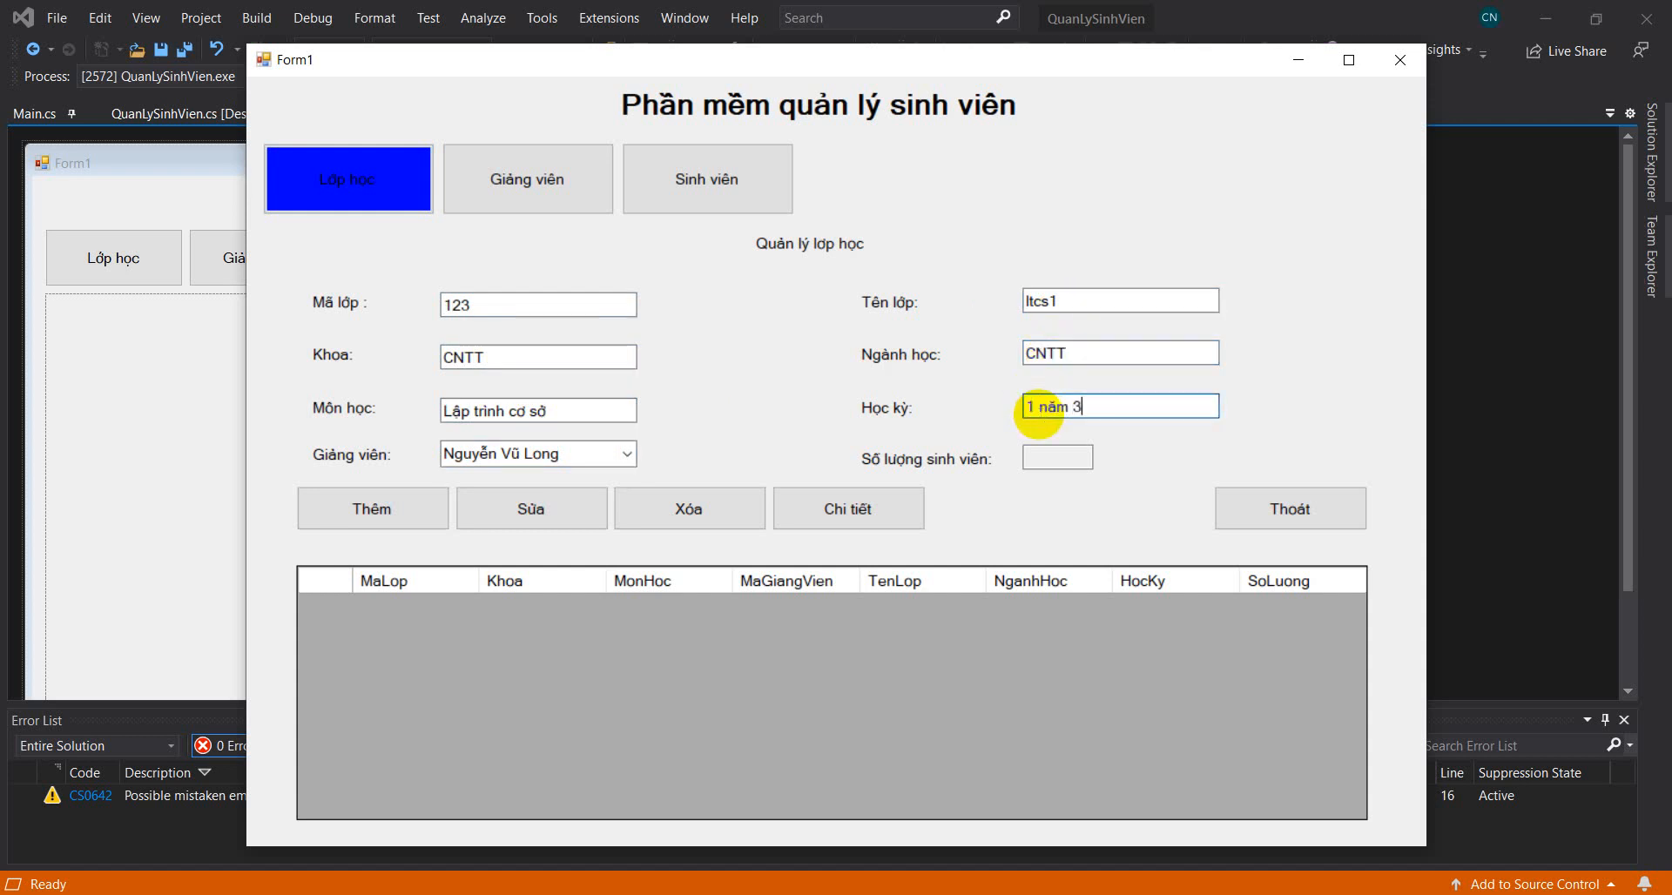
type("021")
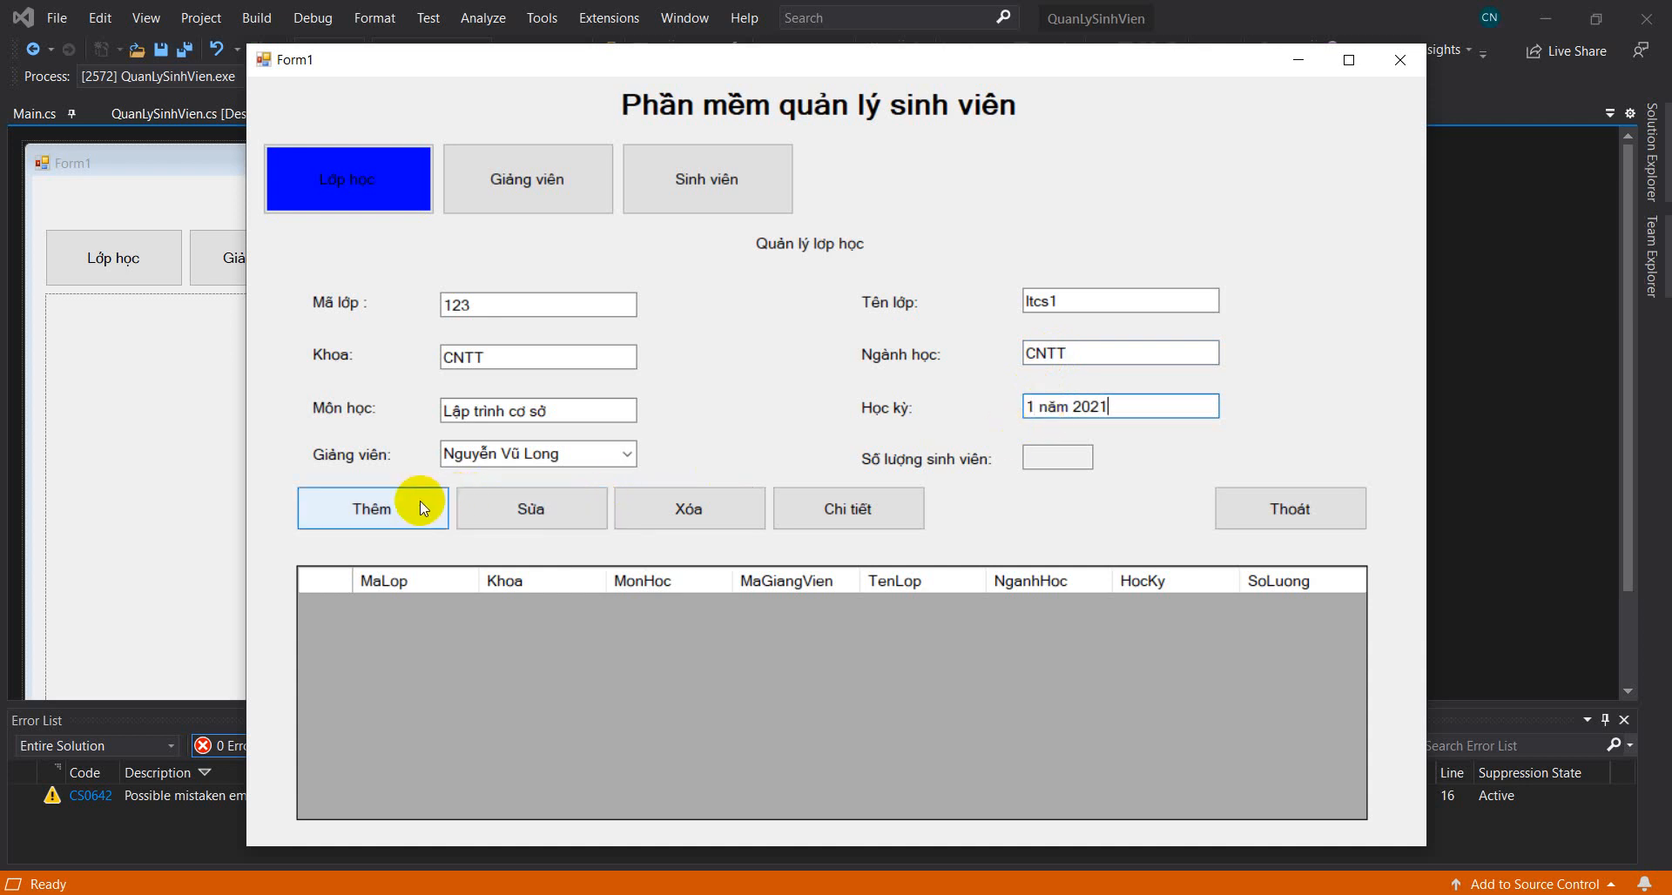
left_click(848, 507)
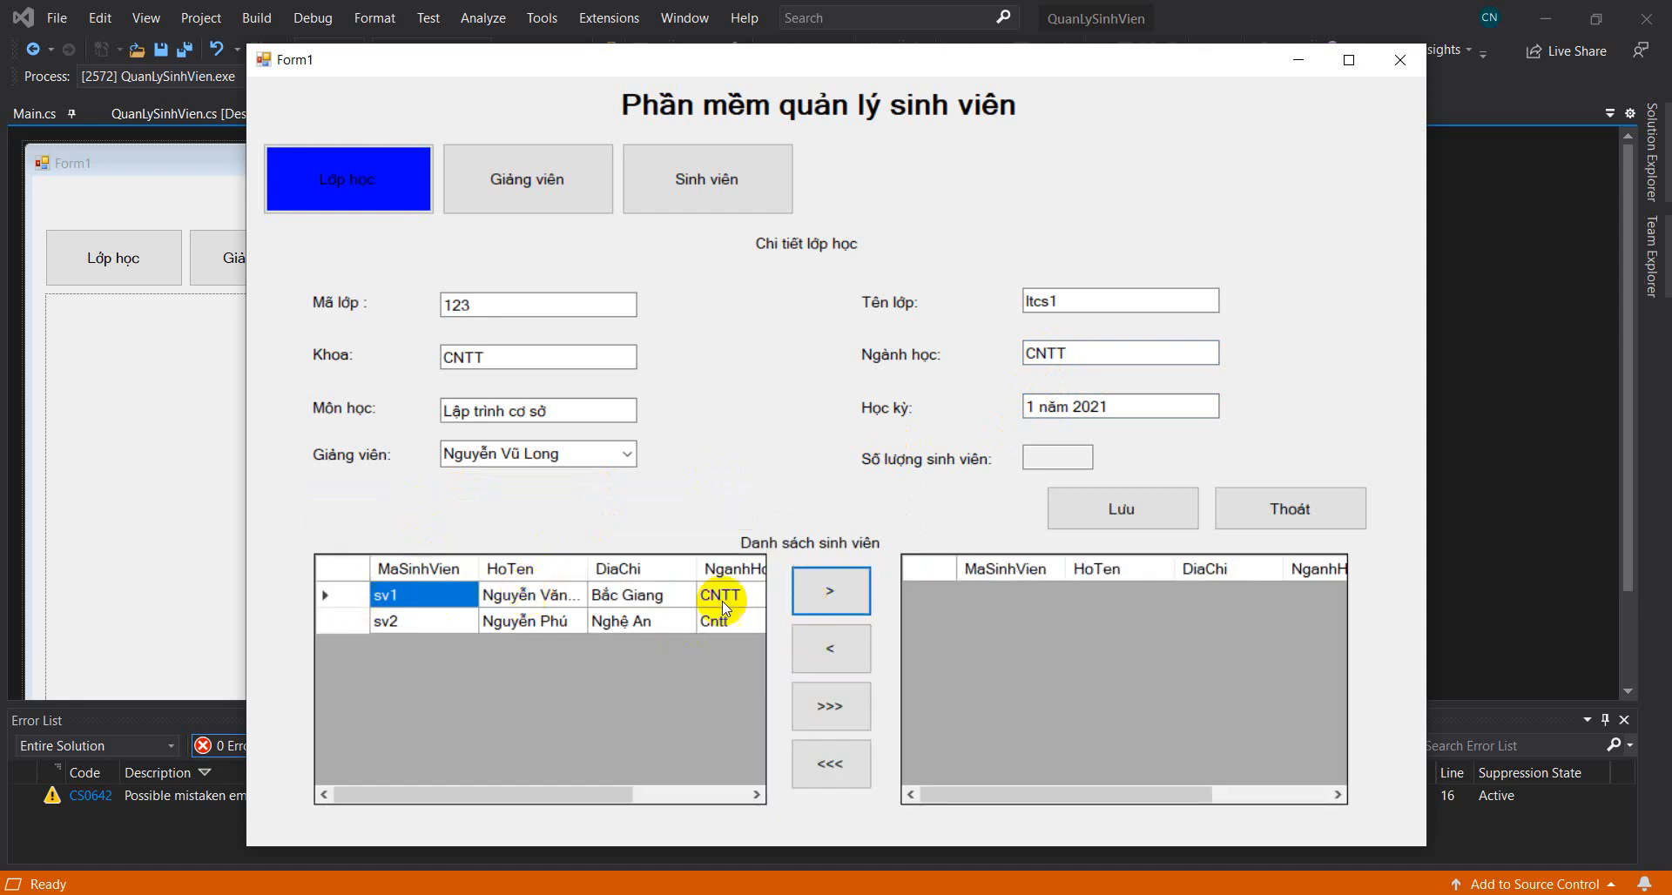
Step: Assign sv1 and sv2 to class 123, save, and review the class details
left_click(830, 590)
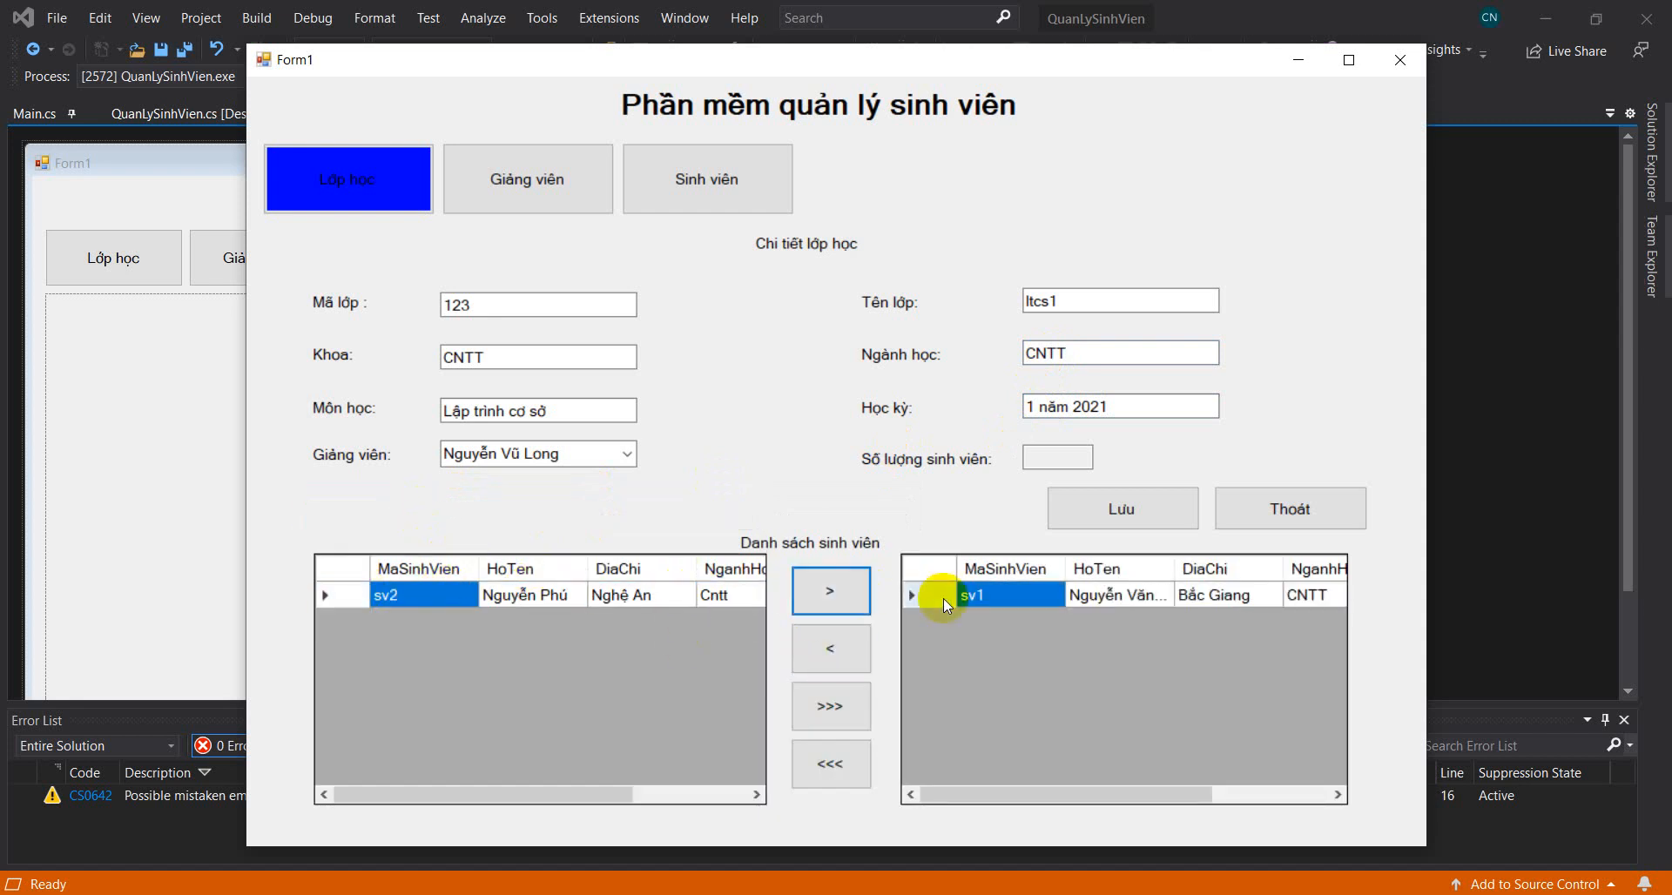
left_click(830, 648)
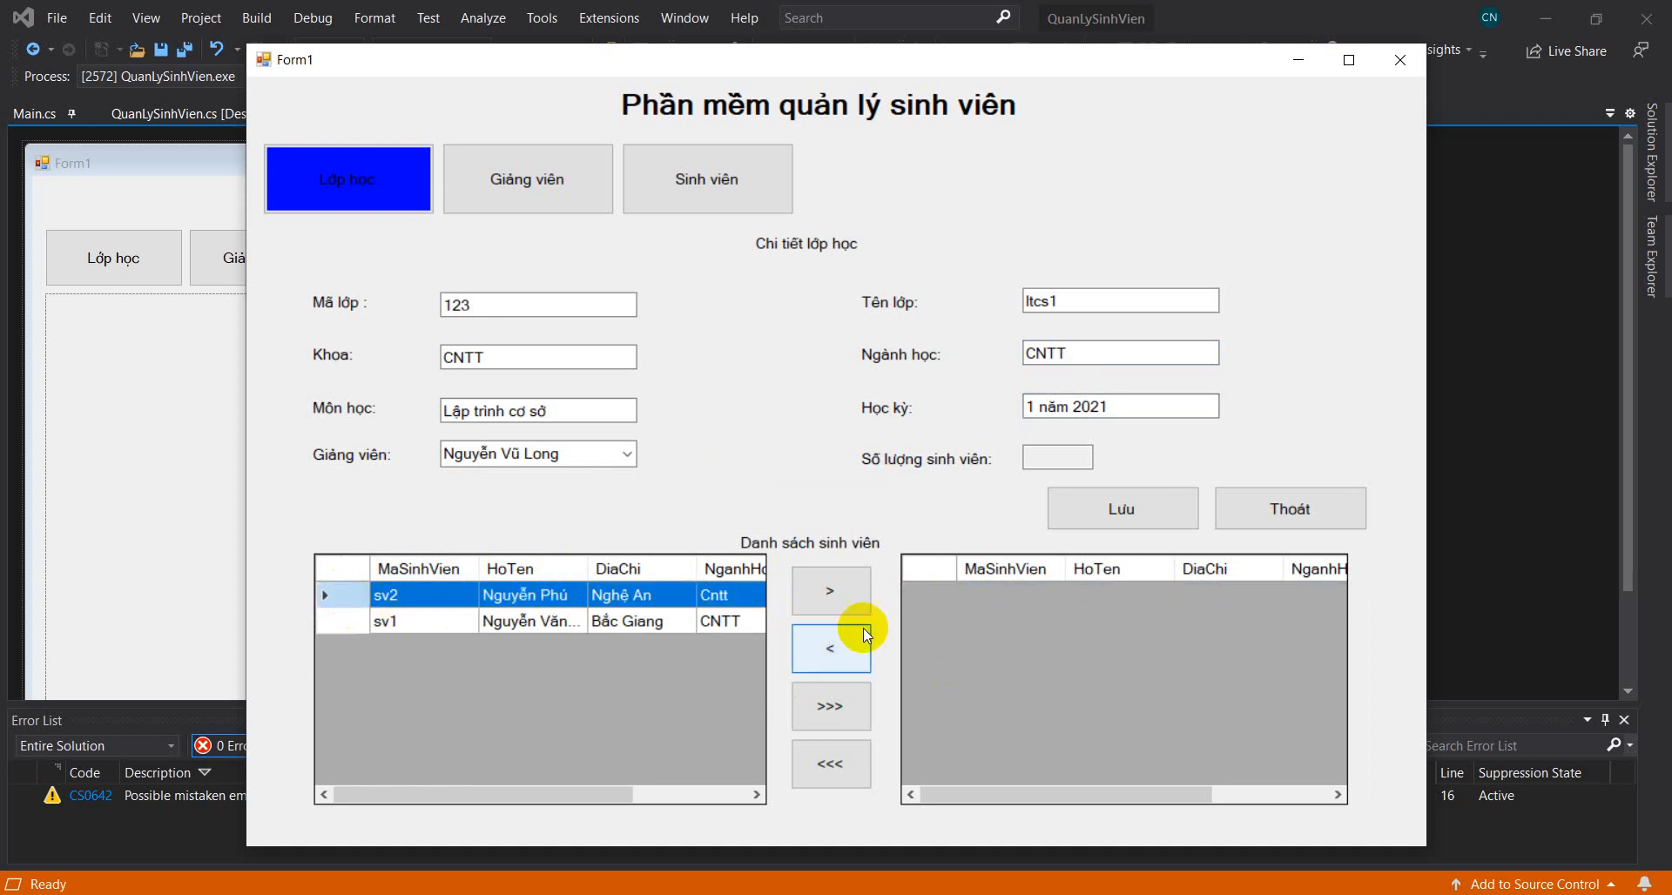
left_click(831, 706)
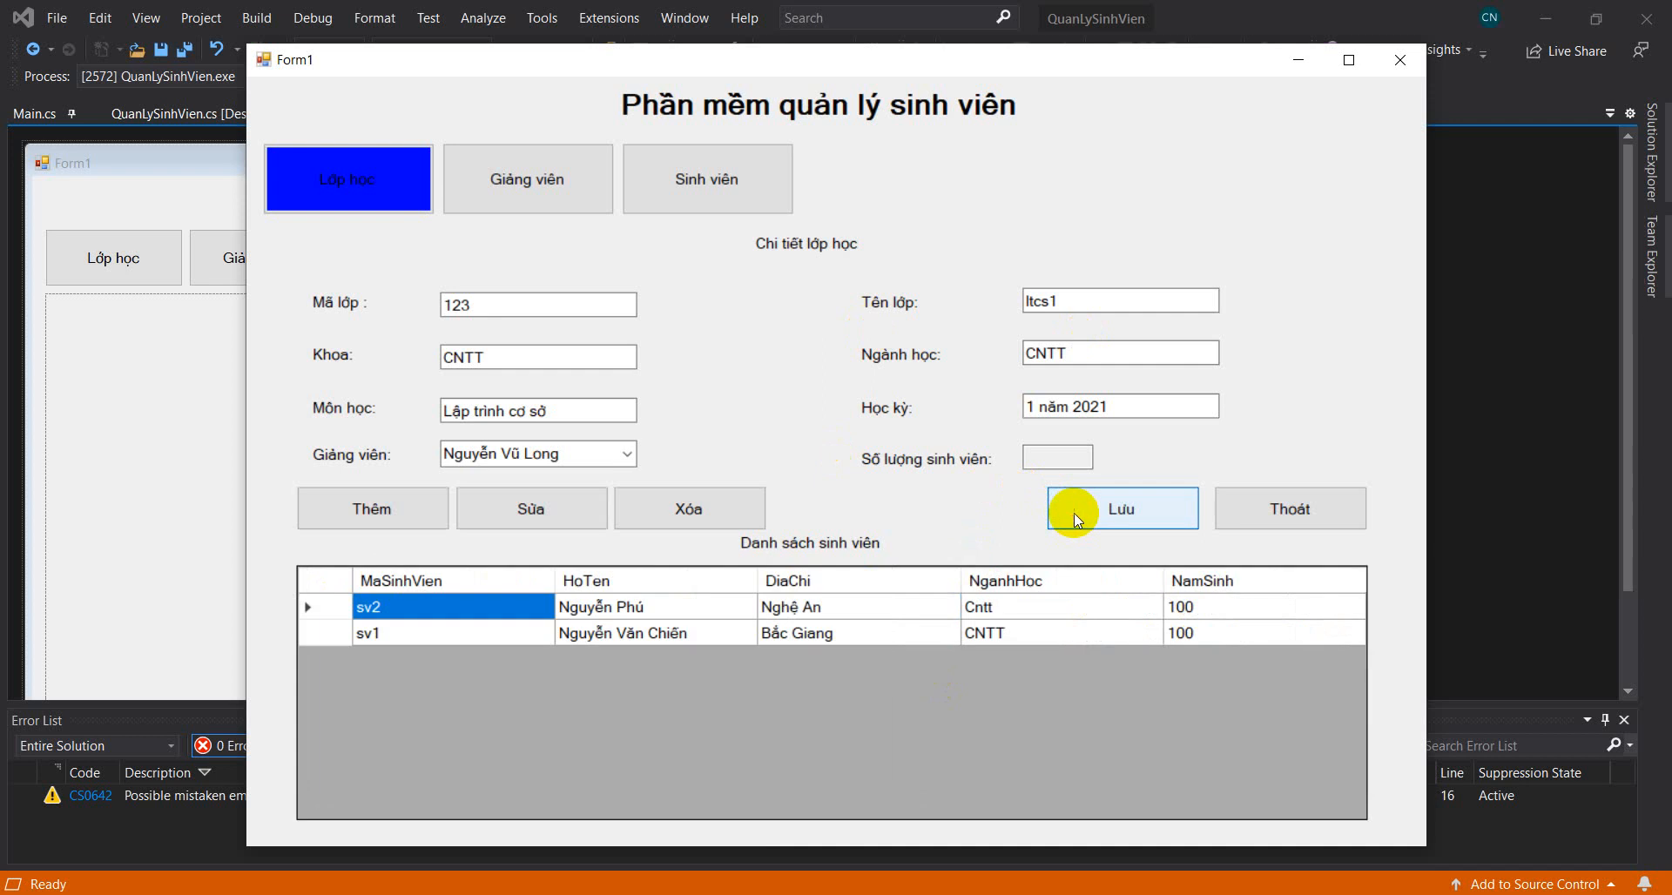
left_click(1122, 508)
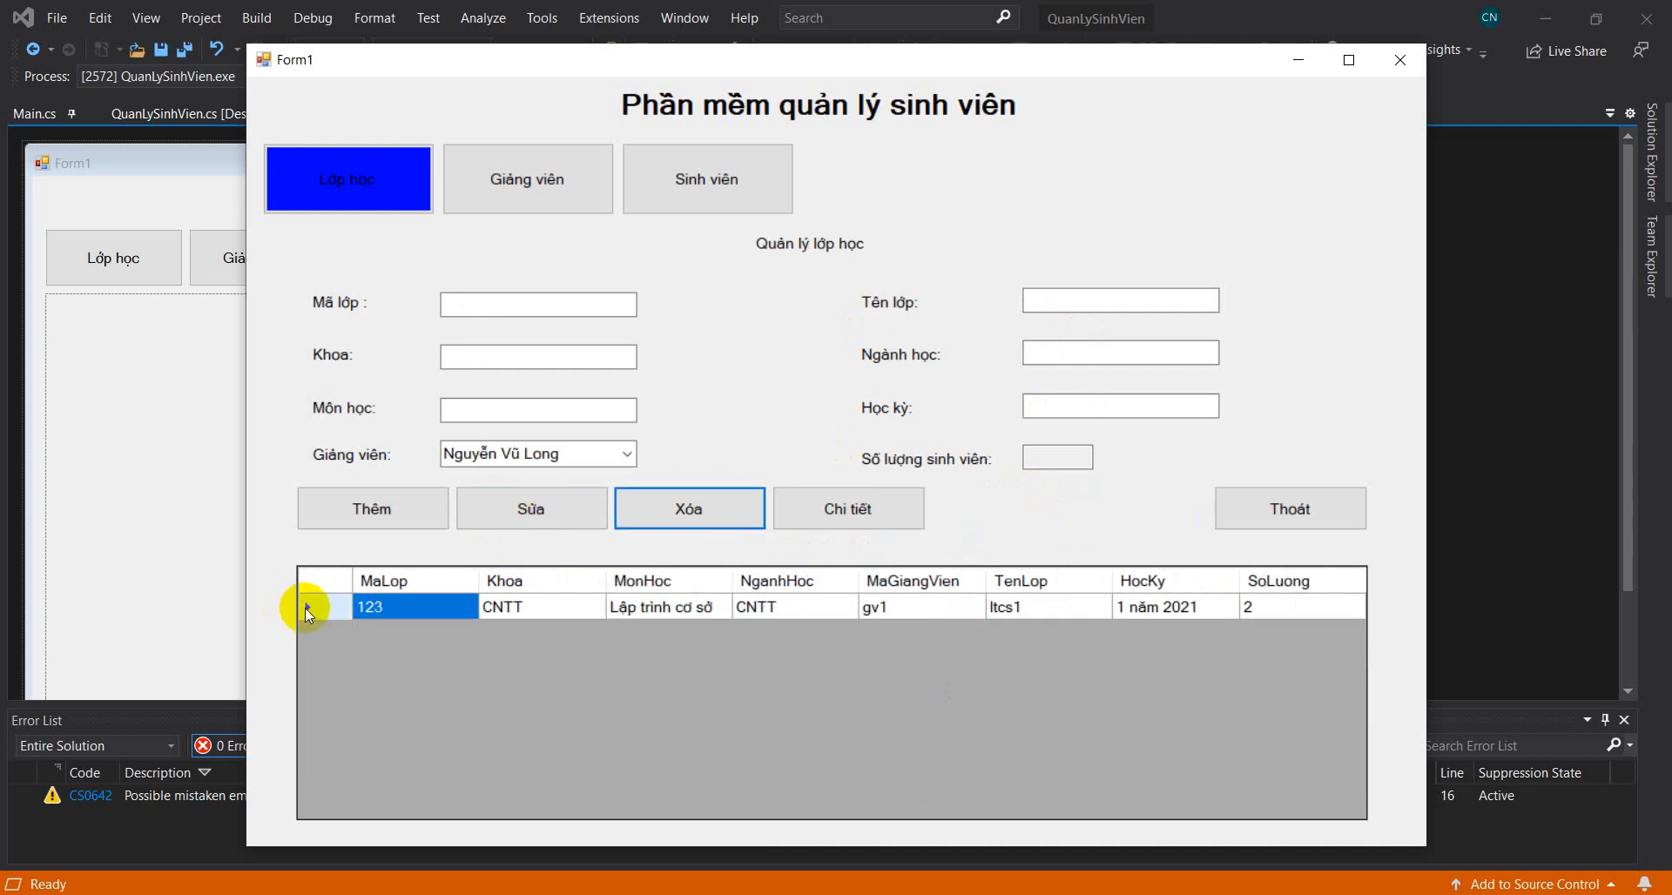
left_click(848, 509)
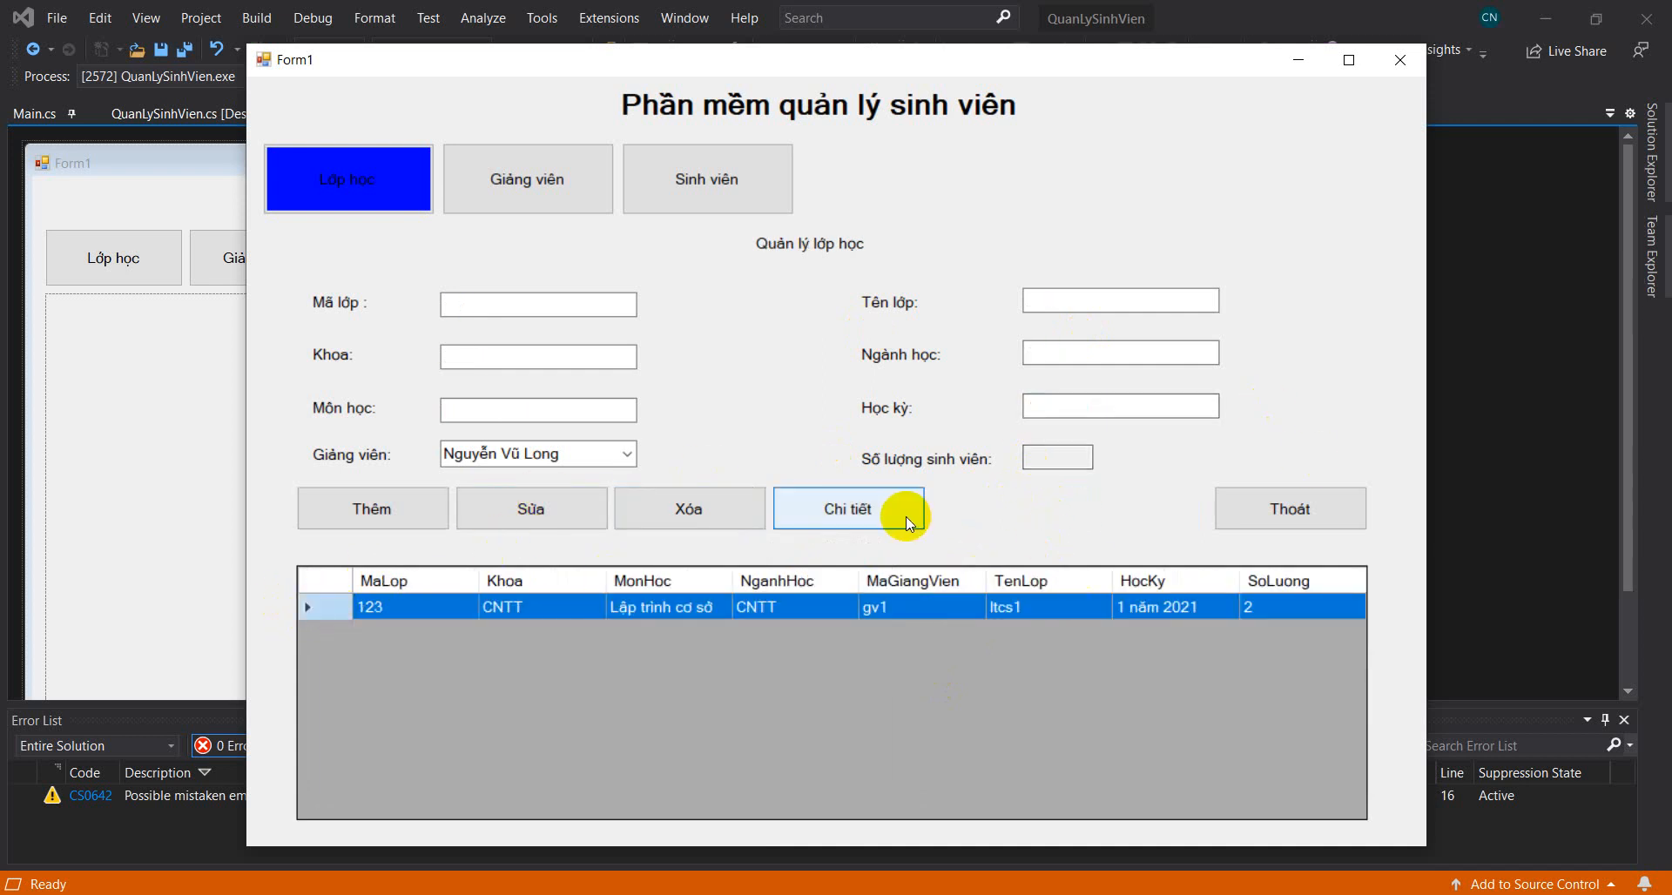
left_click(847, 509)
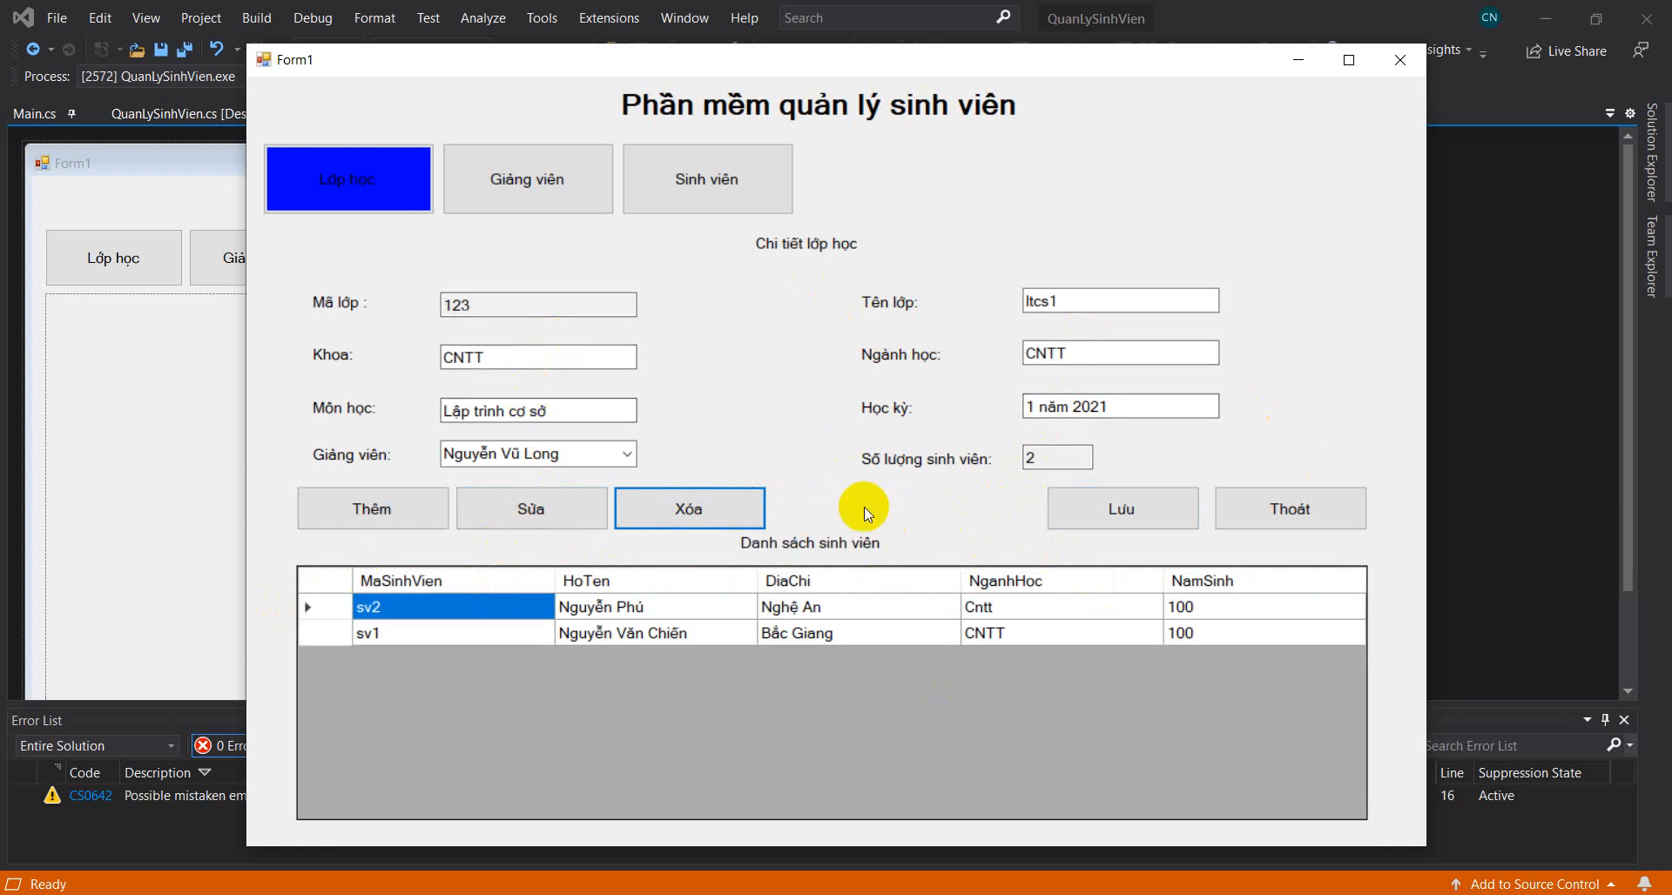
left_click(706, 177)
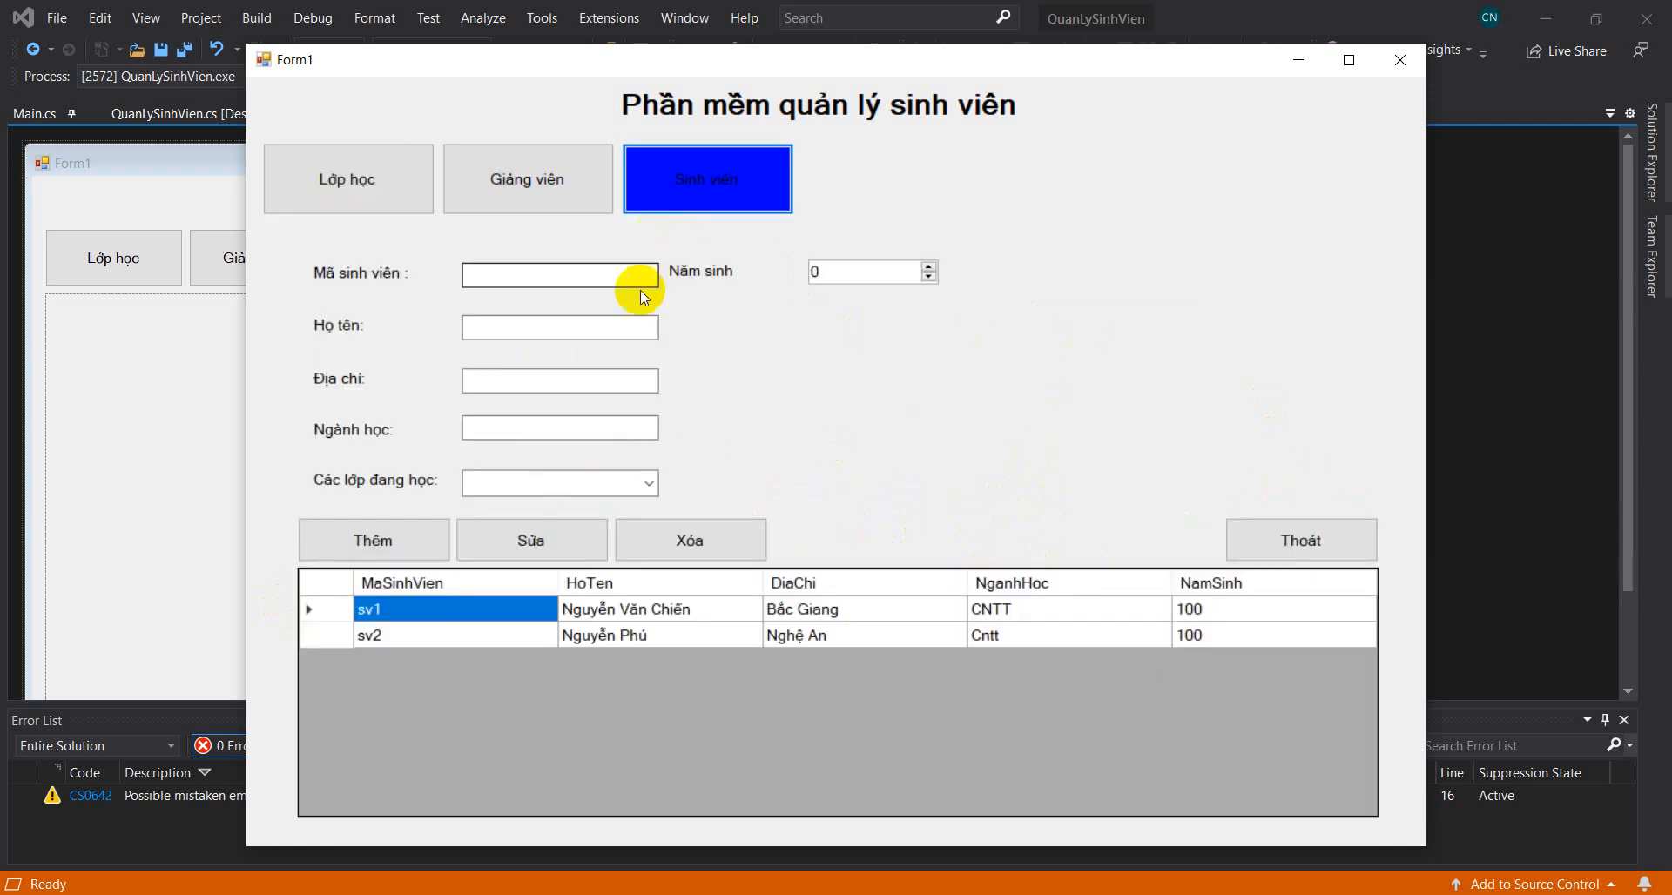
Step: Confirm sv2, sv1 and gv1 show class 123, then close the app and stop debugging
left_click(368, 634)
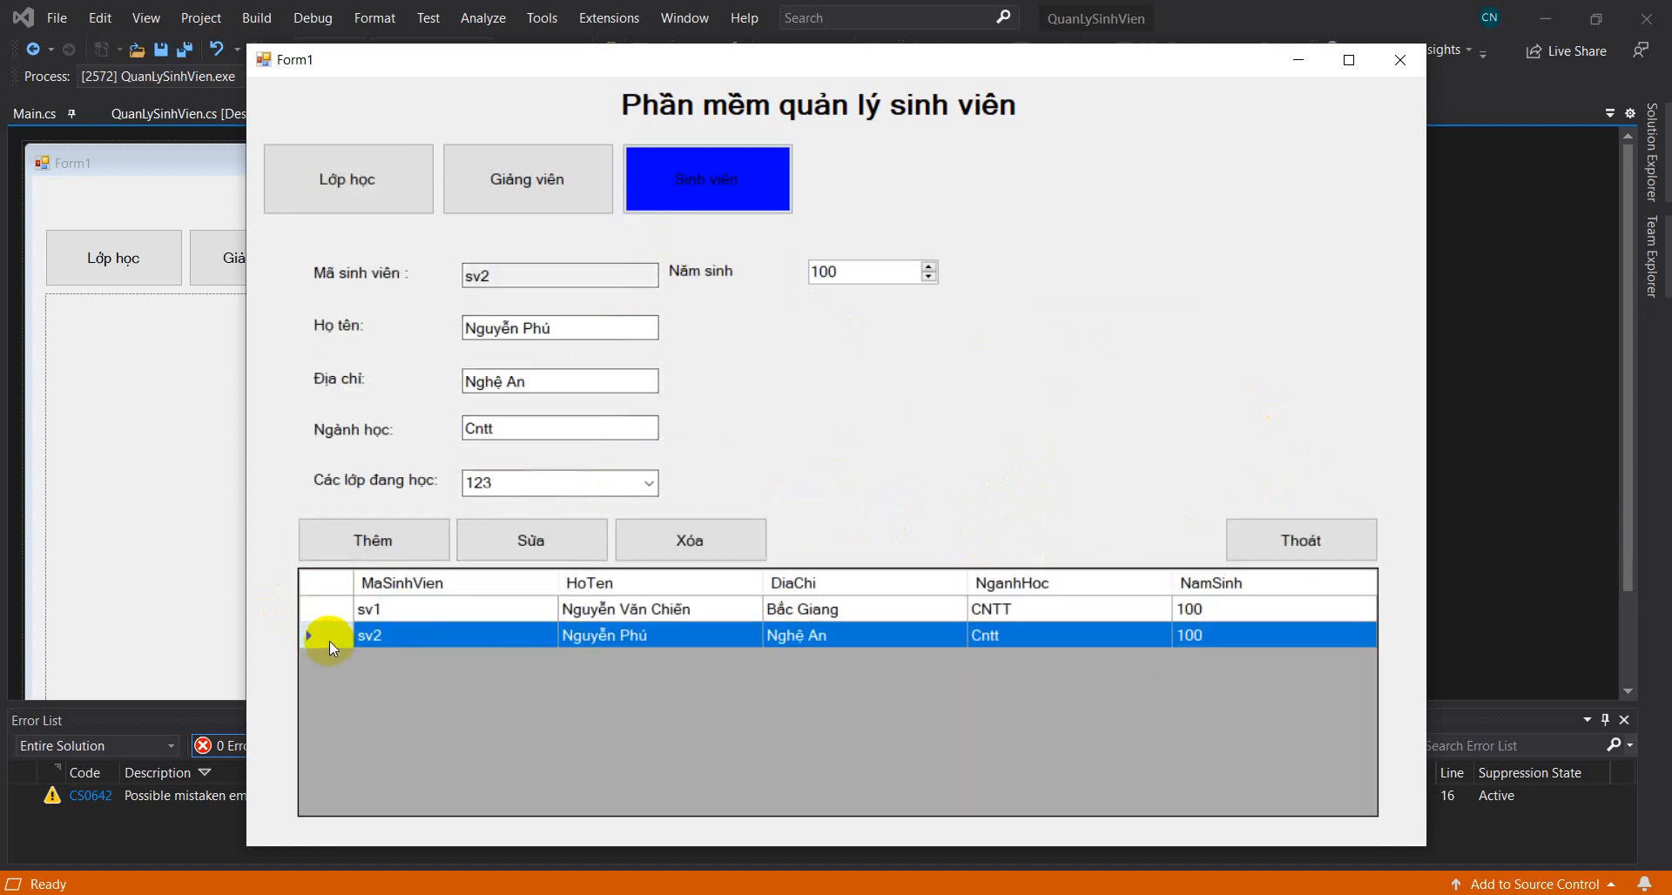
left_click(650, 482)
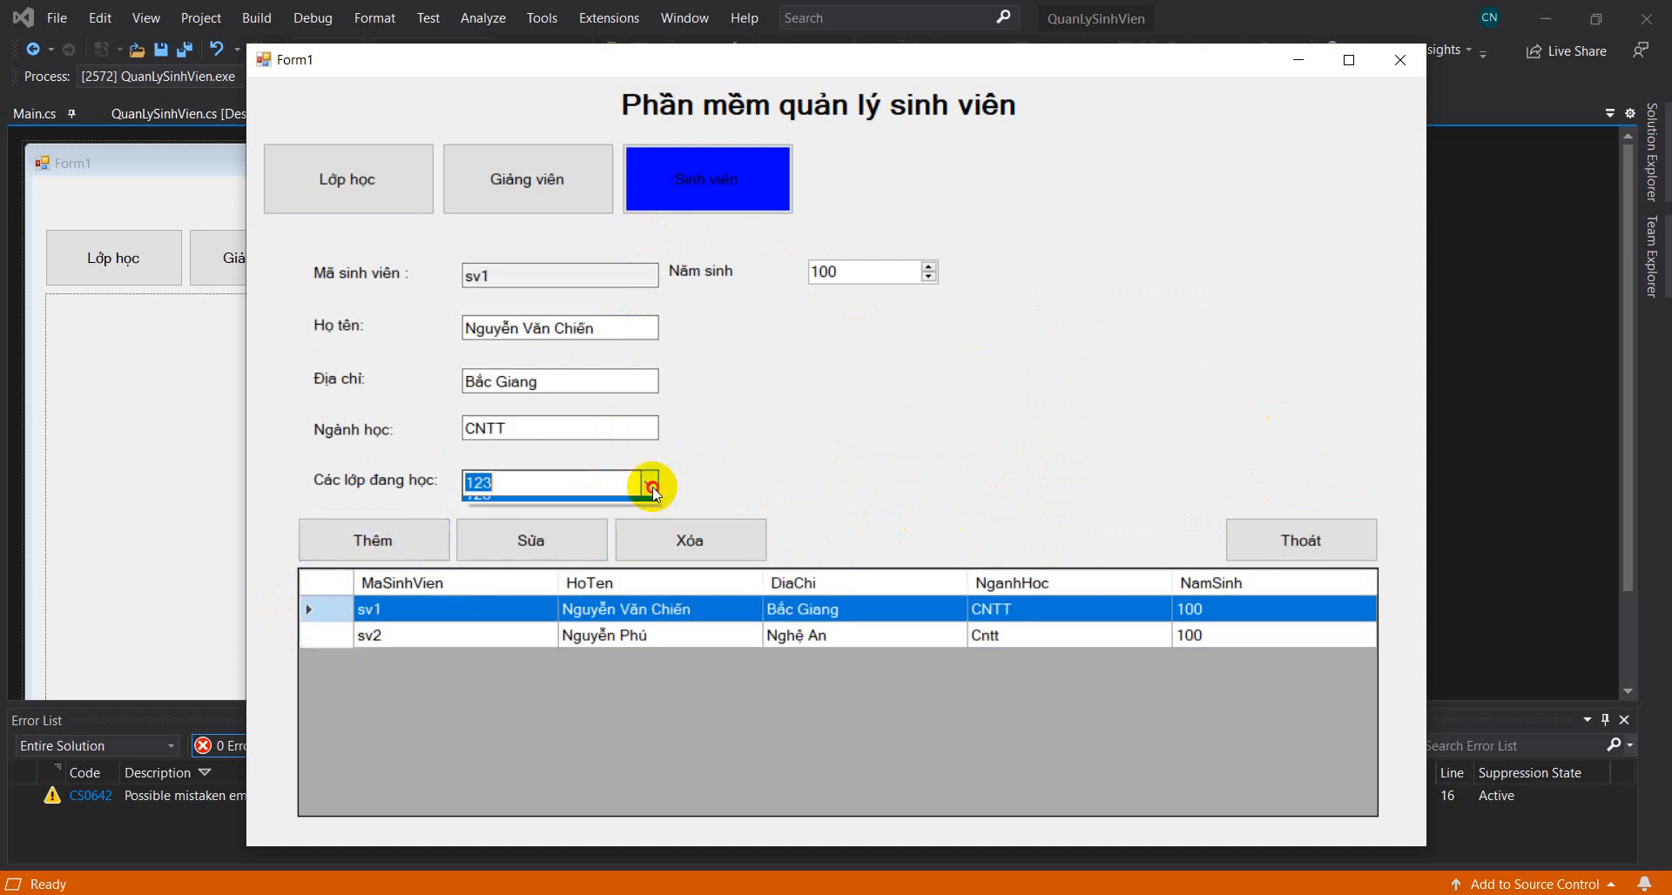
left_click(527, 178)
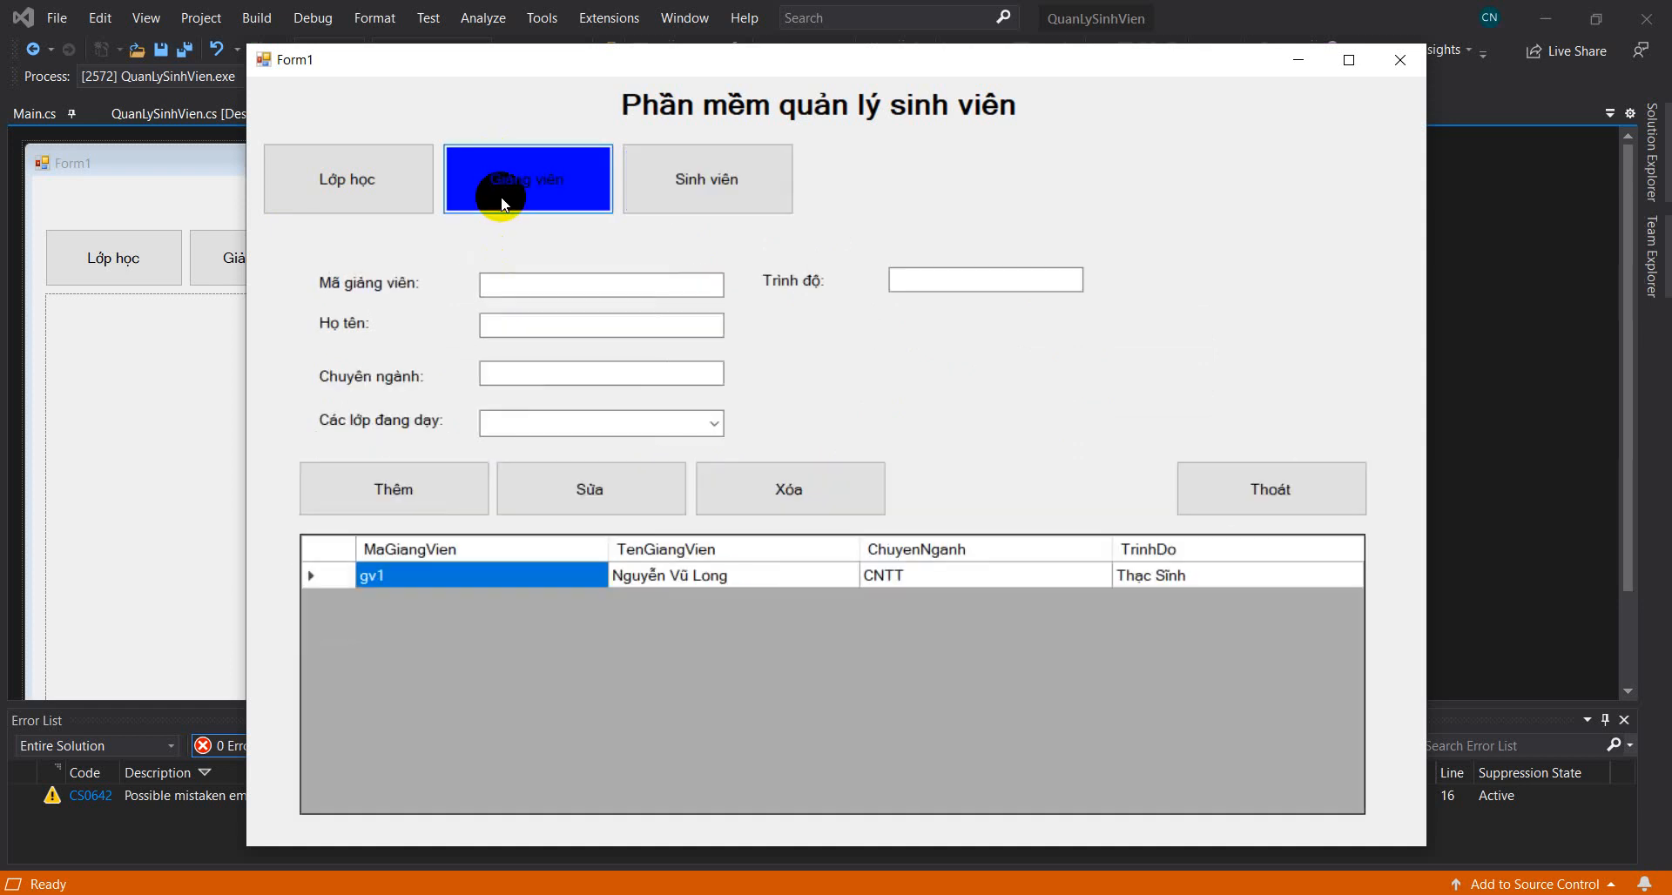
left_click(325, 575)
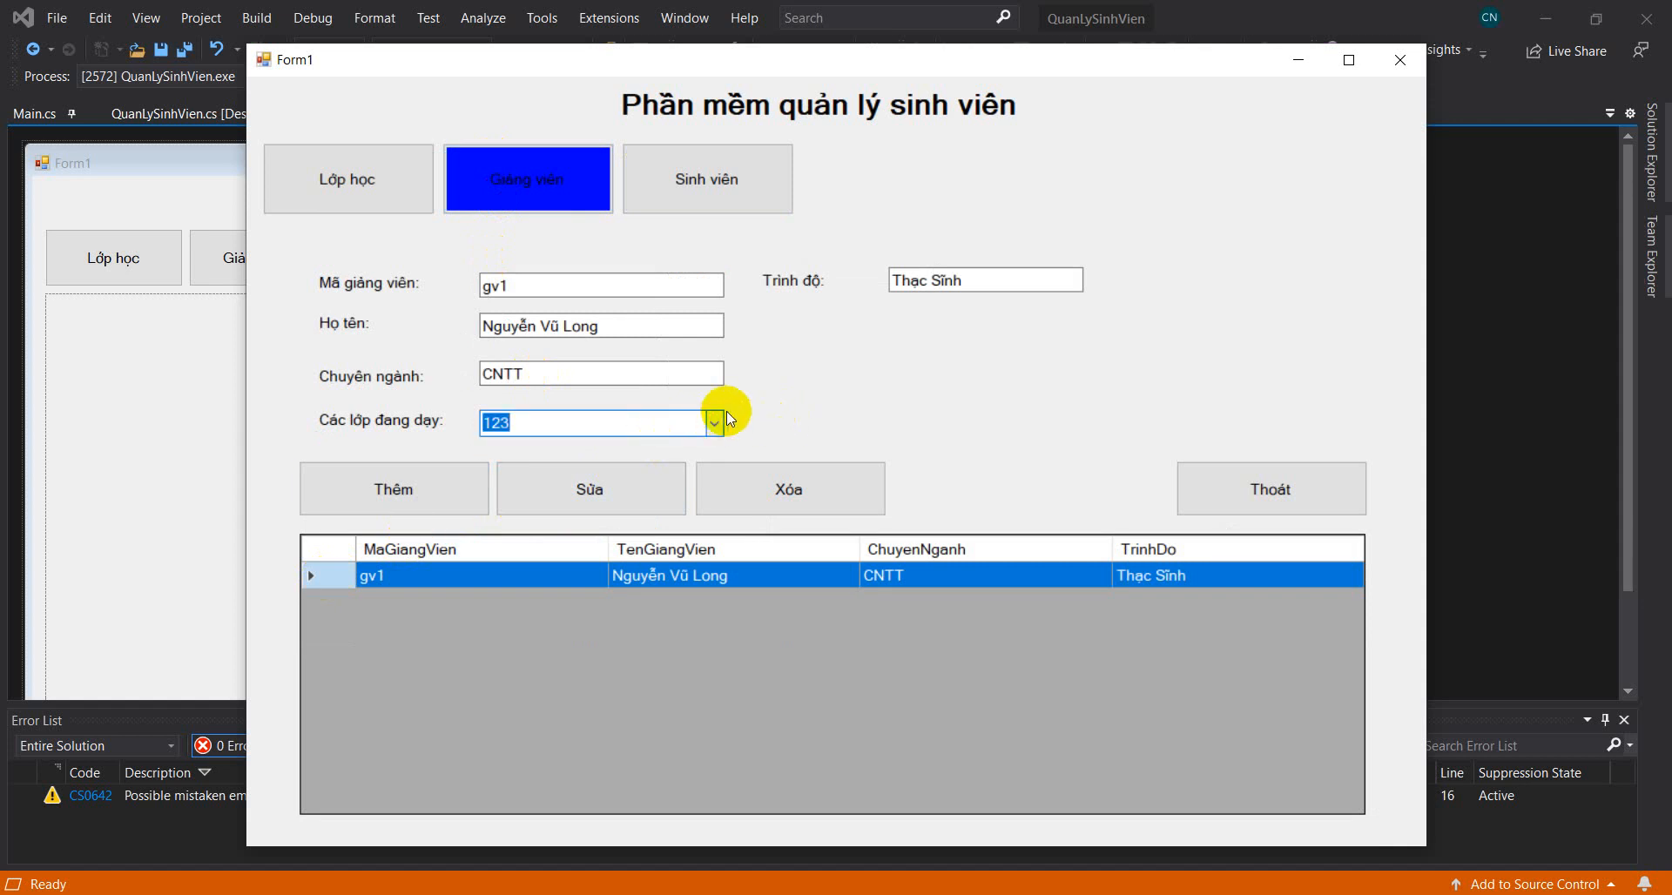
mouse_move(1297, 414)
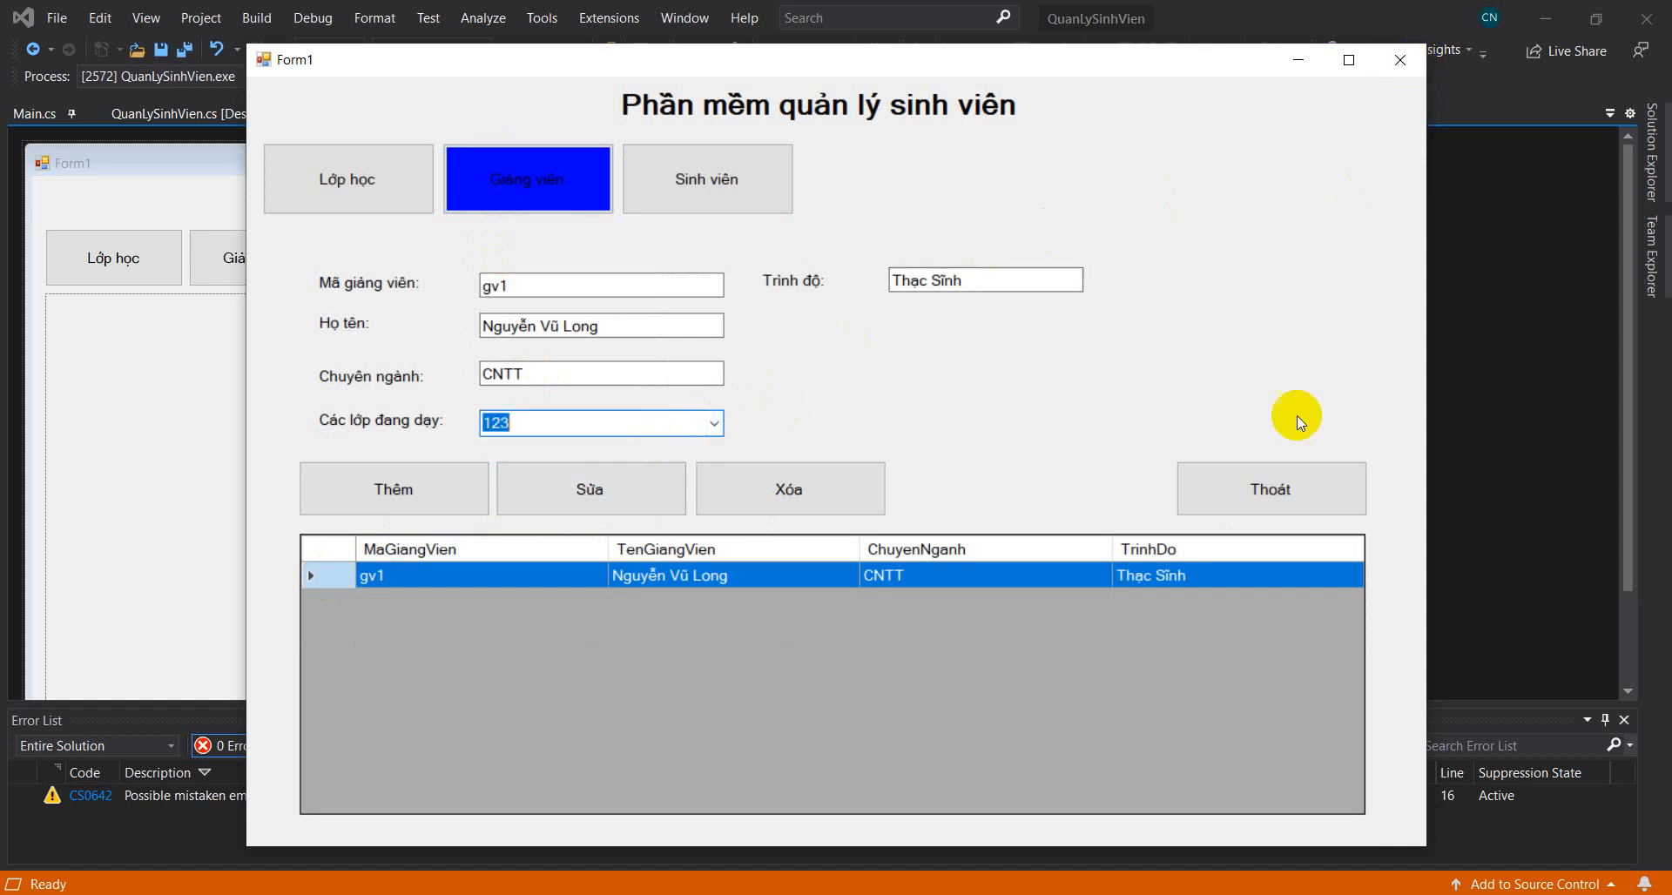
left_click(735, 48)
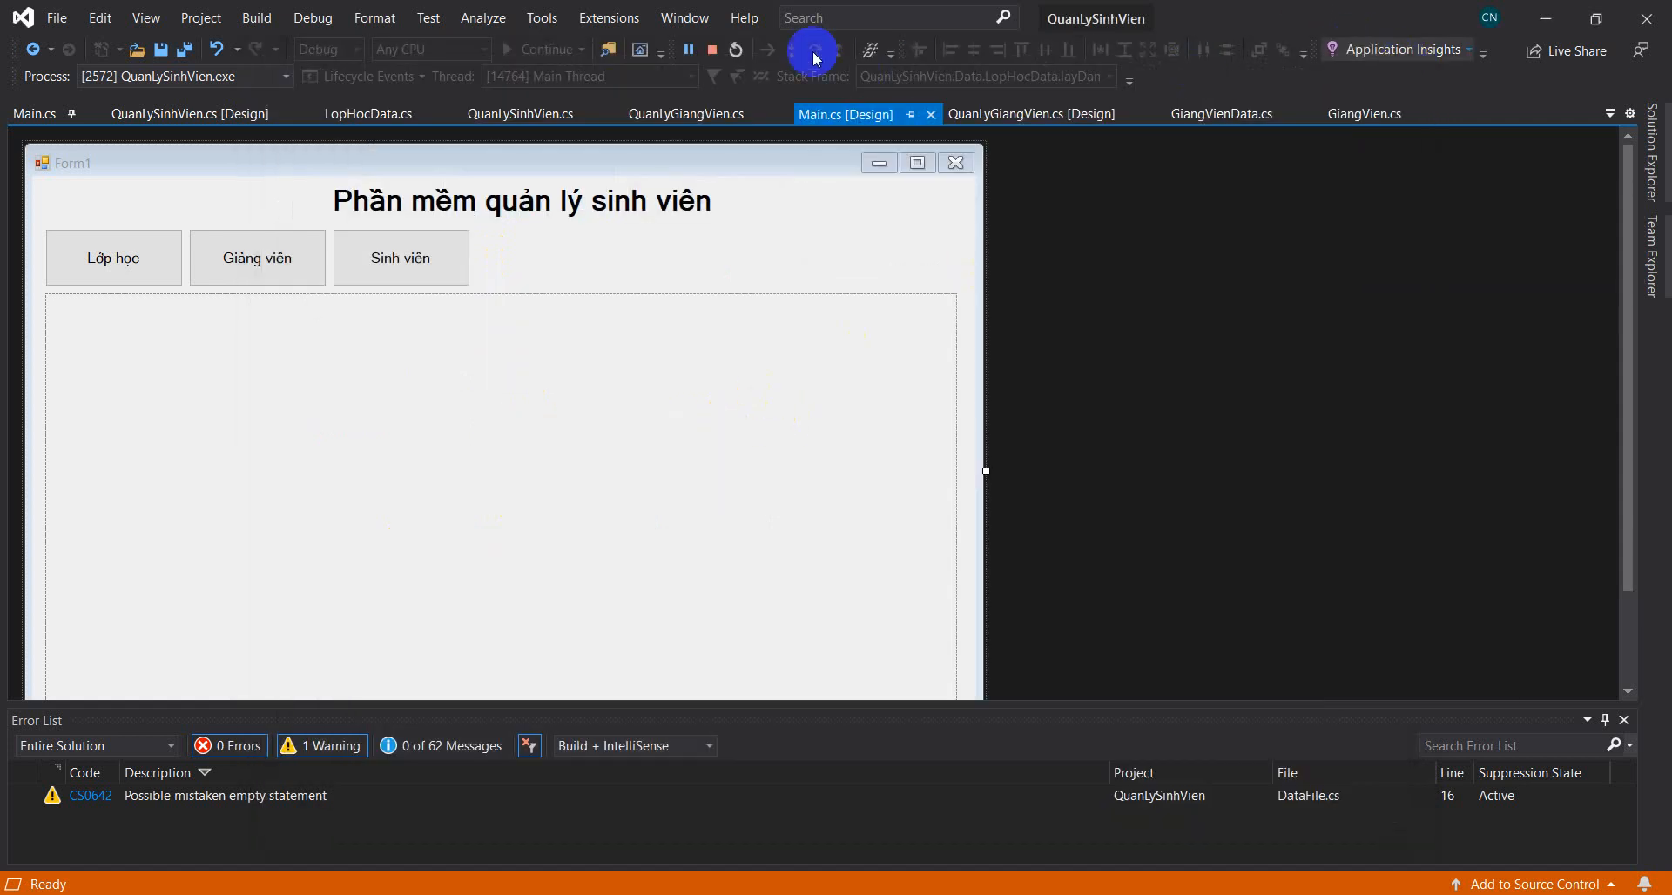
left_click(711, 48)
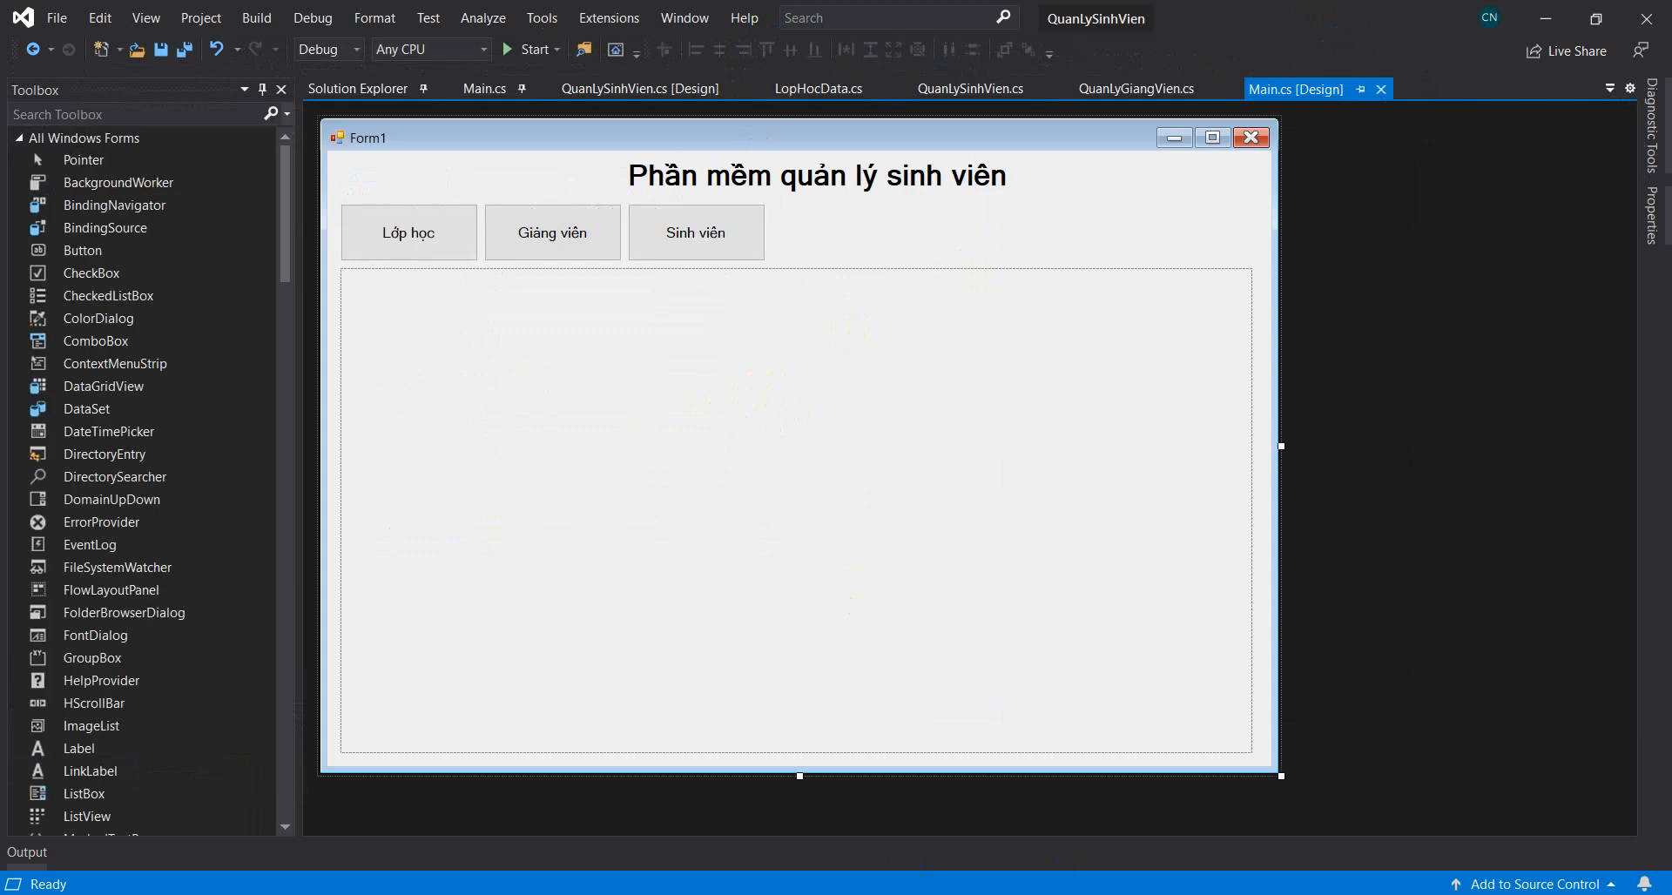